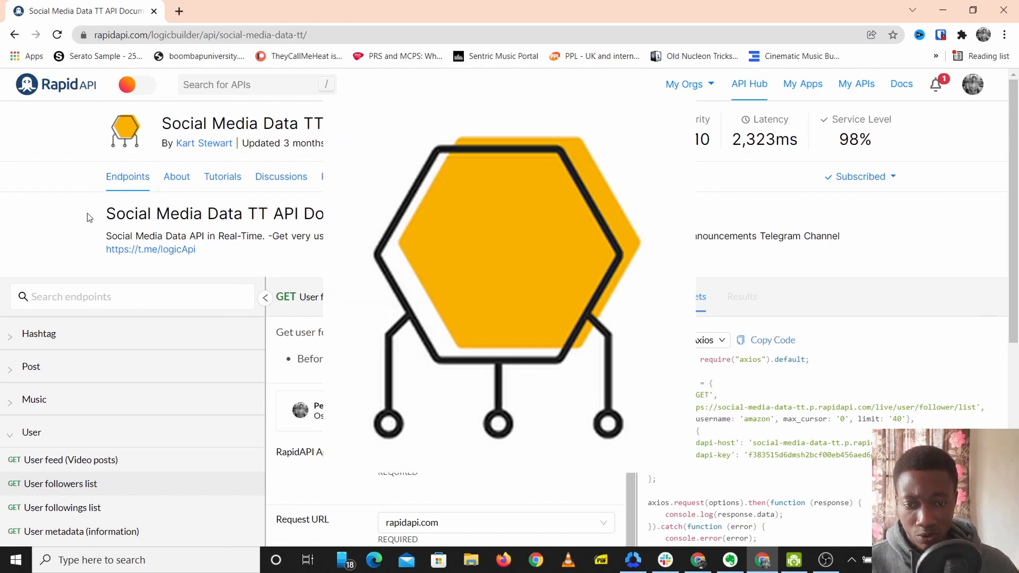
{"action": "mouse_move", "coordinate": [235, 399]}
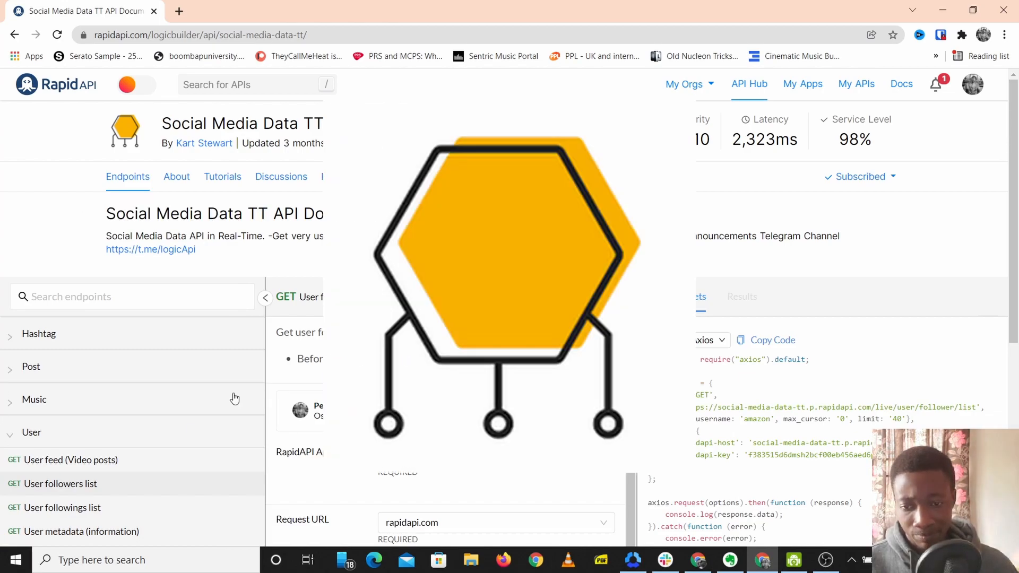
- Expand the Trends endpoint group so Trending feed (Video posts) is listed
{"action": "scroll", "scroll_direction": "down", "scroll_amount": 3}
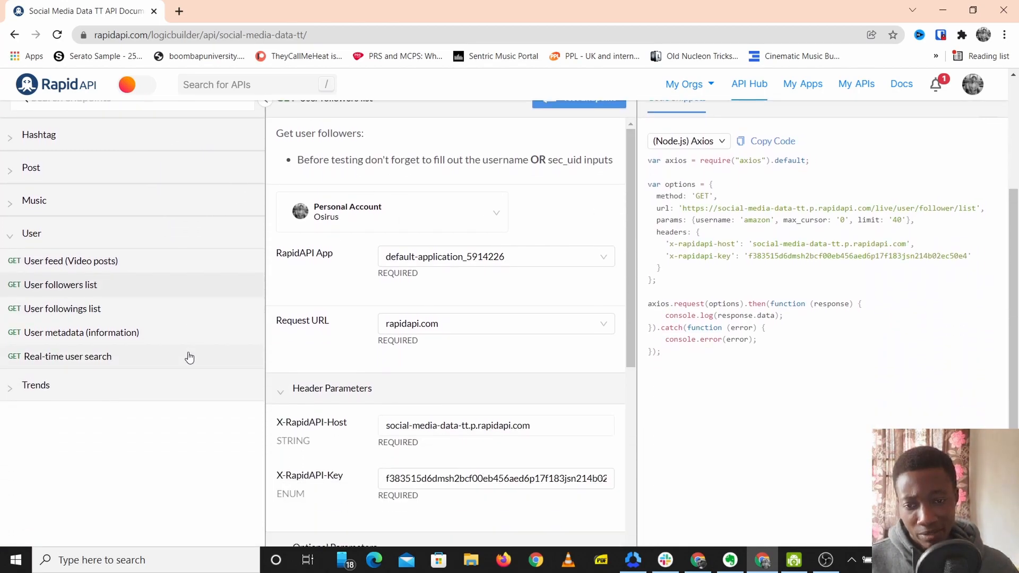
{"action": "mouse_move", "coordinate": [196, 287]}
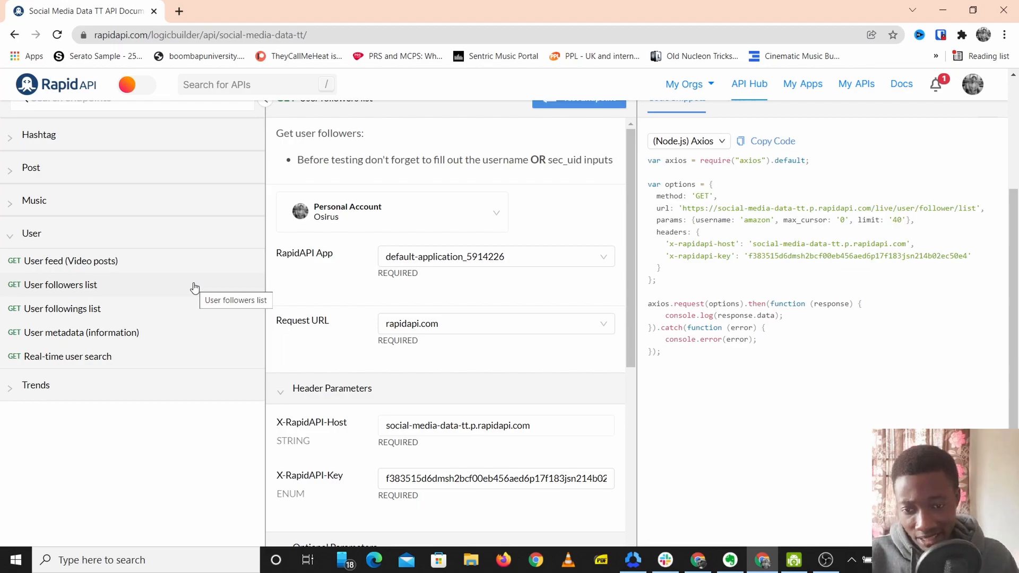
{"action": "mouse_move", "coordinate": [30, 207]}
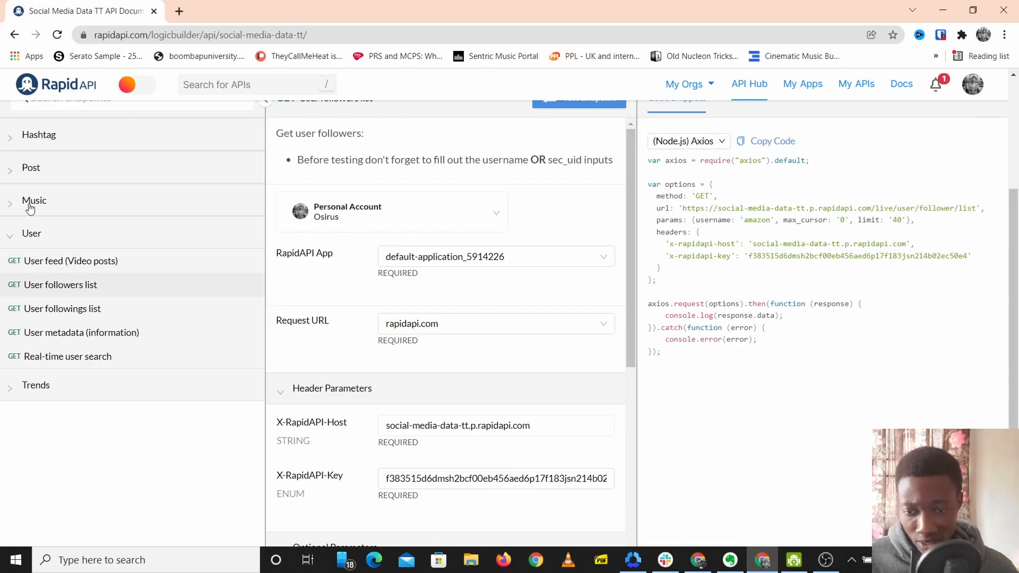
{"action": "left_click", "coordinate": [36, 385]}
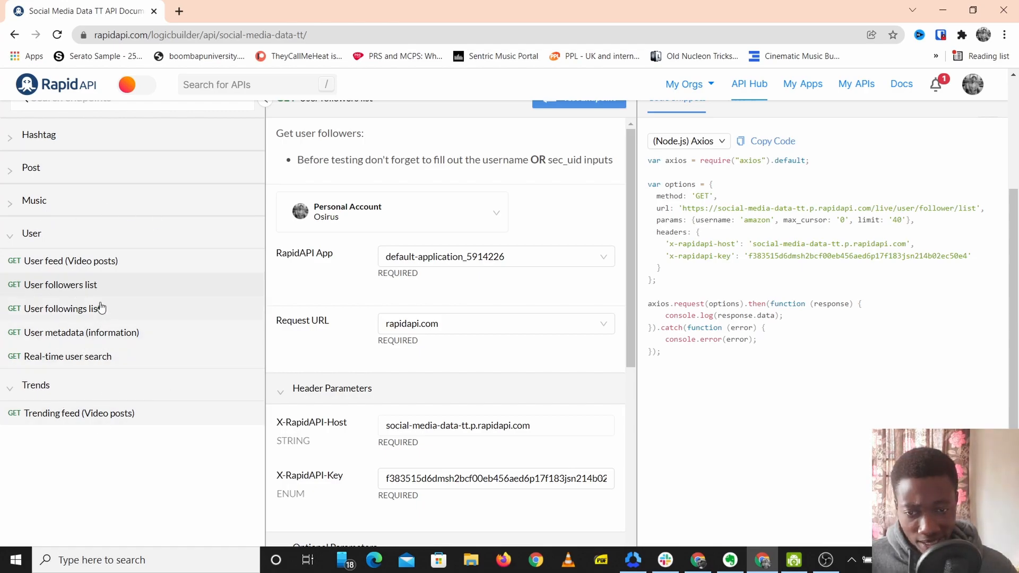
{"action": "mouse_move", "coordinate": [119, 322]}
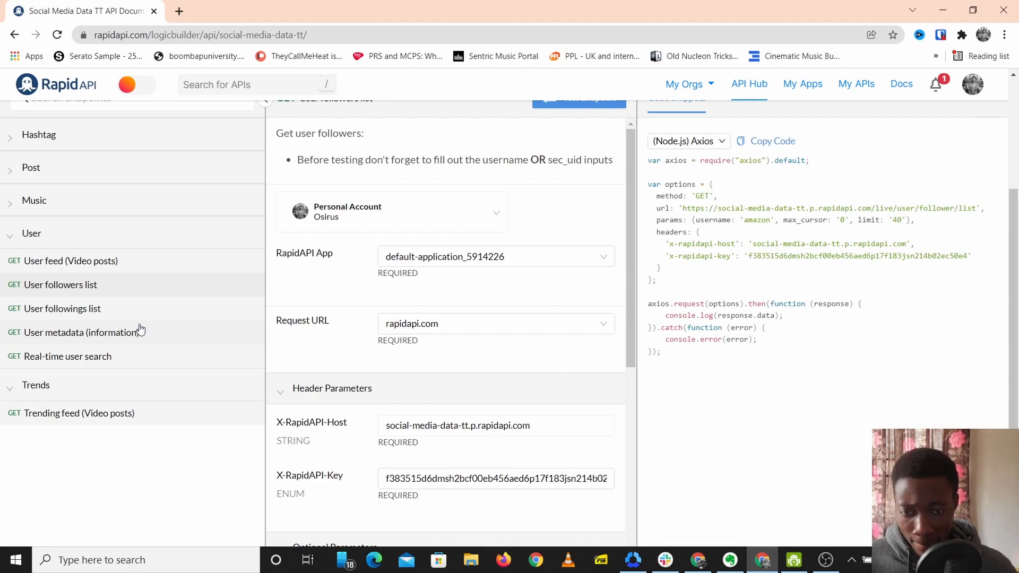
- Run the User followings list endpoint with username elonmusk, getting a 200 OK response
{"action": "left_click", "coordinate": [62, 309]}
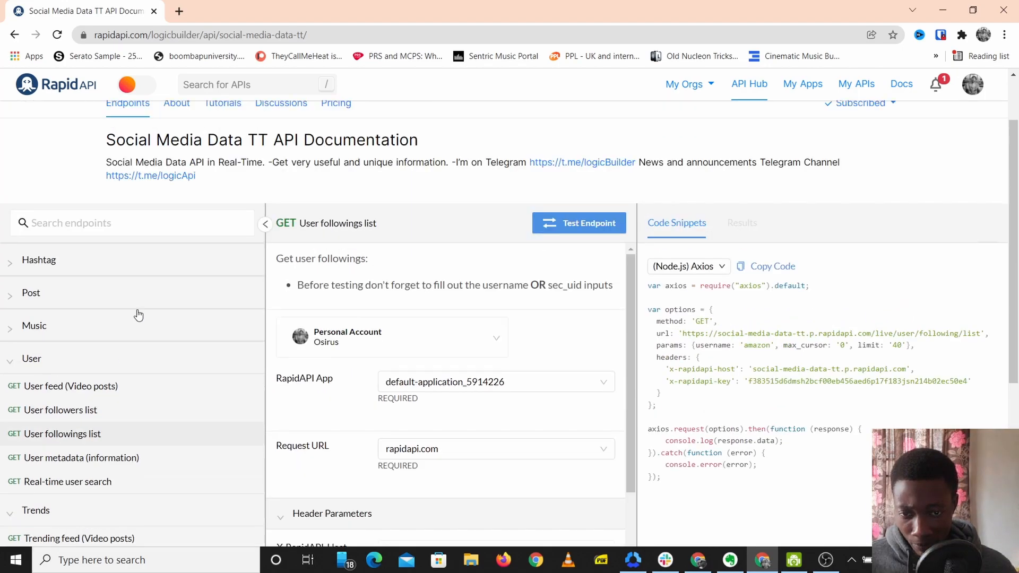
{"action": "scroll", "scroll_direction": "down", "scroll_amount": 3}
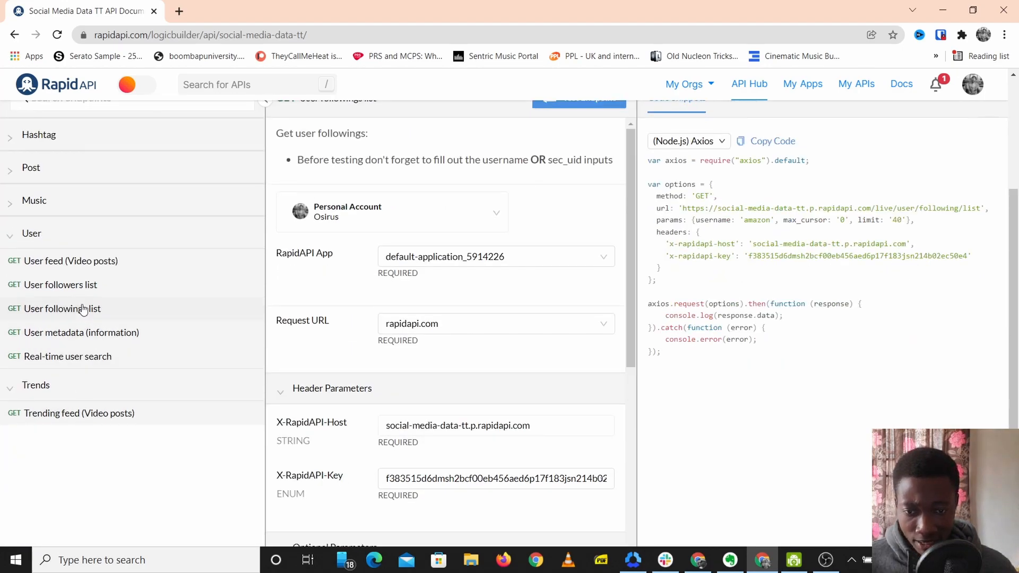
{"action": "scroll", "scroll_direction": "down", "scroll_amount": 3}
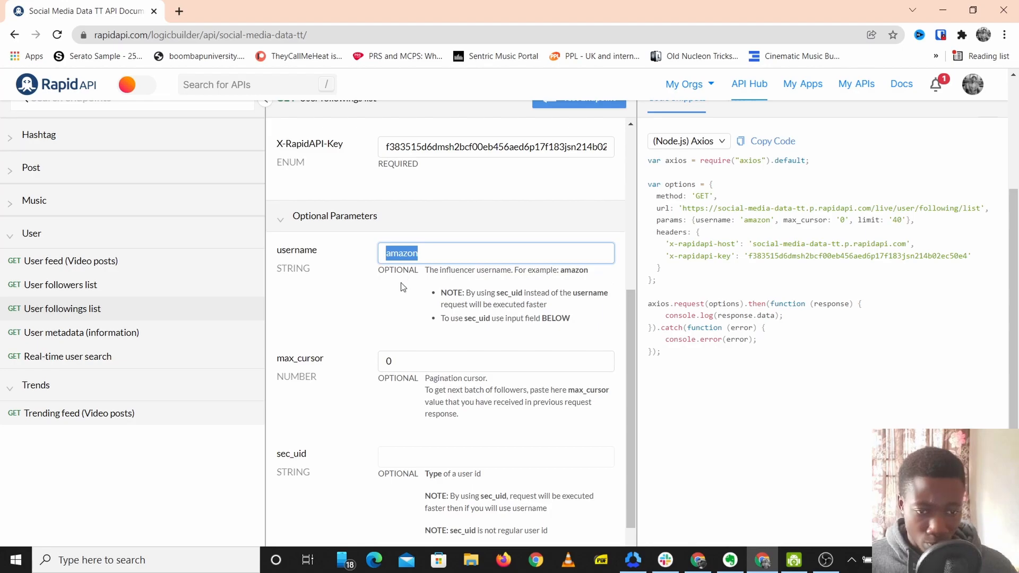
{"action": "mouse_move", "coordinate": [424, 295]}
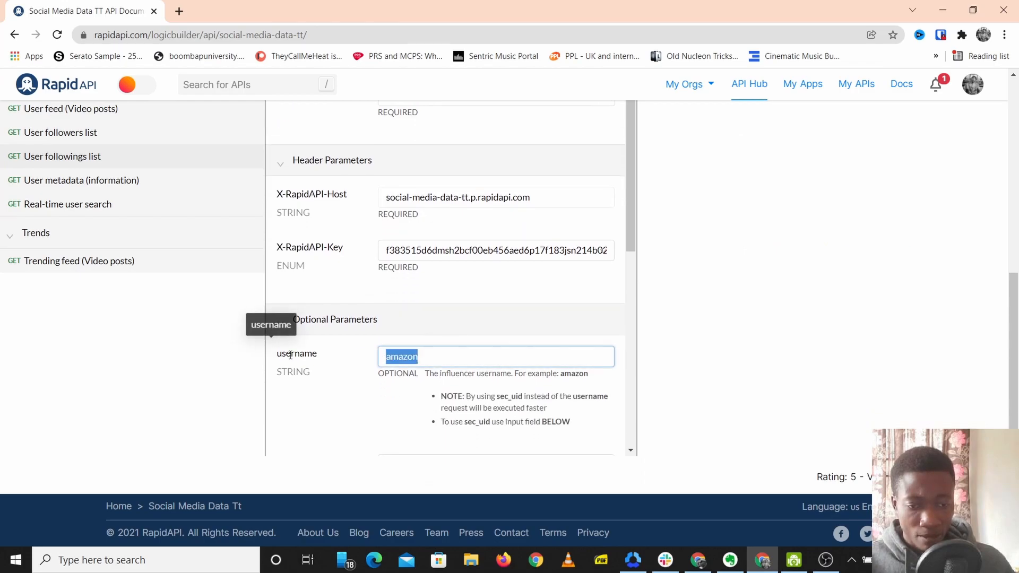
{"action": "type", "text": "e"}
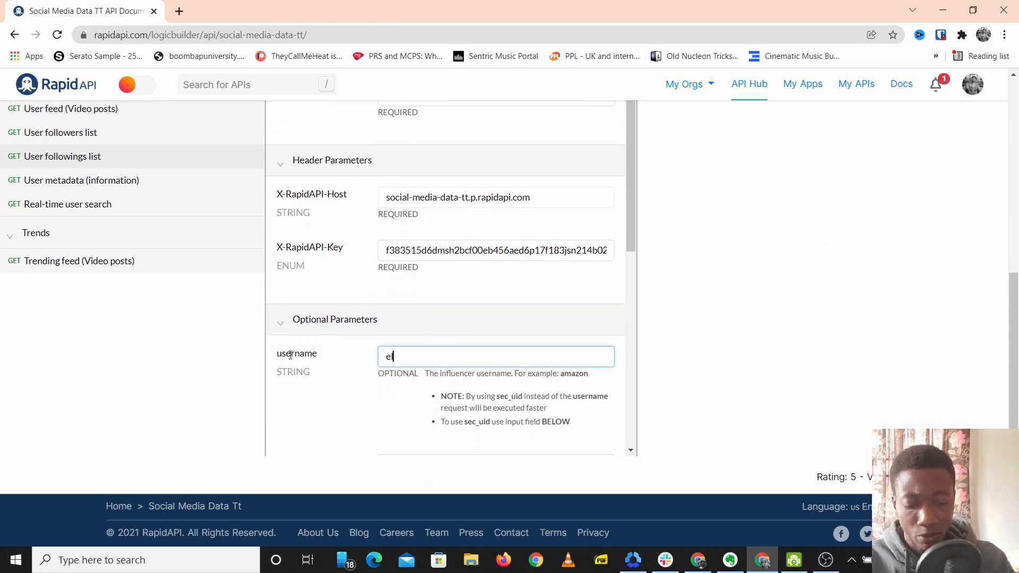
{"action": "type", "text": "lonmusk"}
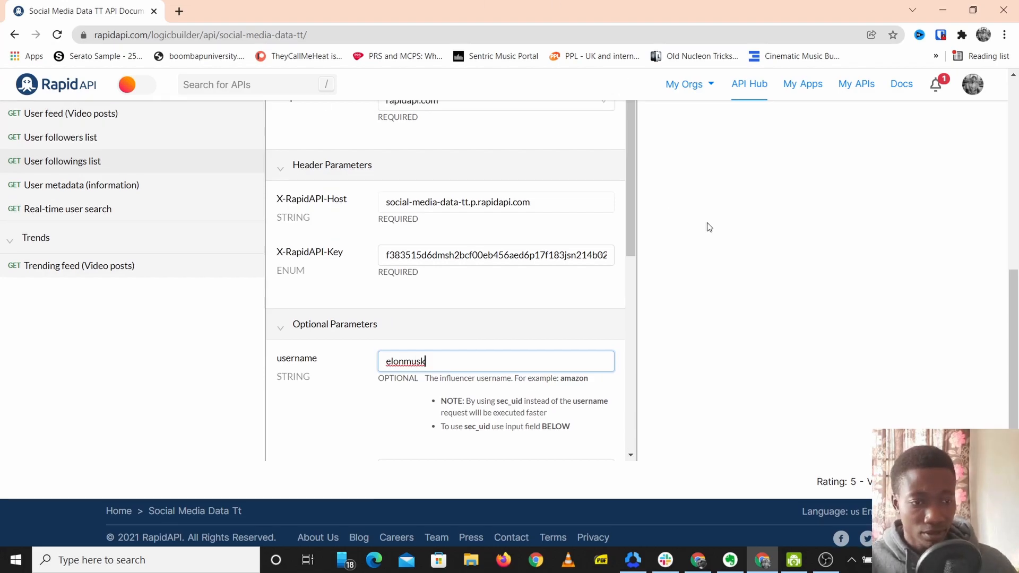
{"action": "left_click", "coordinate": [580, 298]}
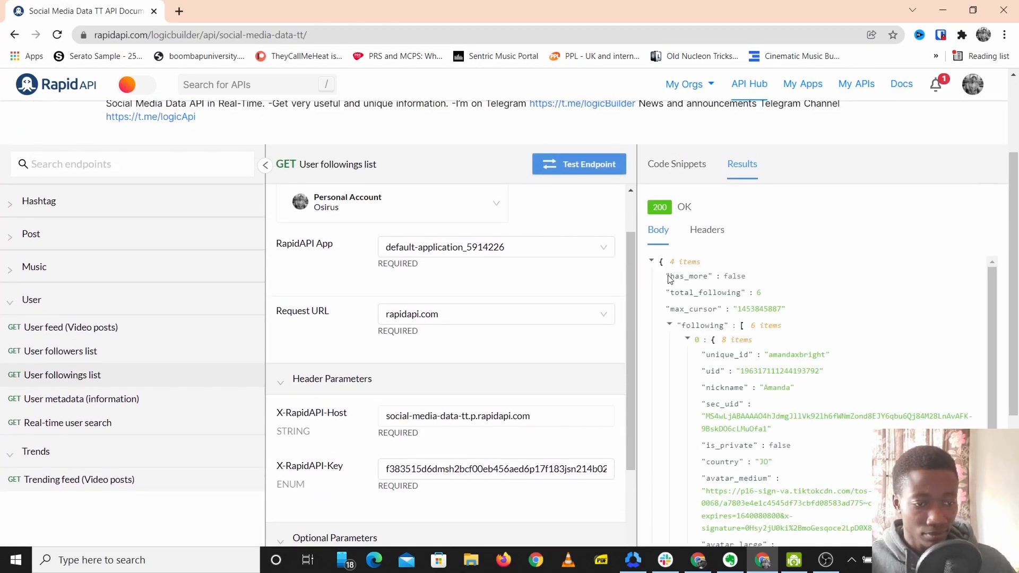
- Expand the following array in Results and review the six followed accounts
{"action": "left_click", "coordinate": [669, 326]}
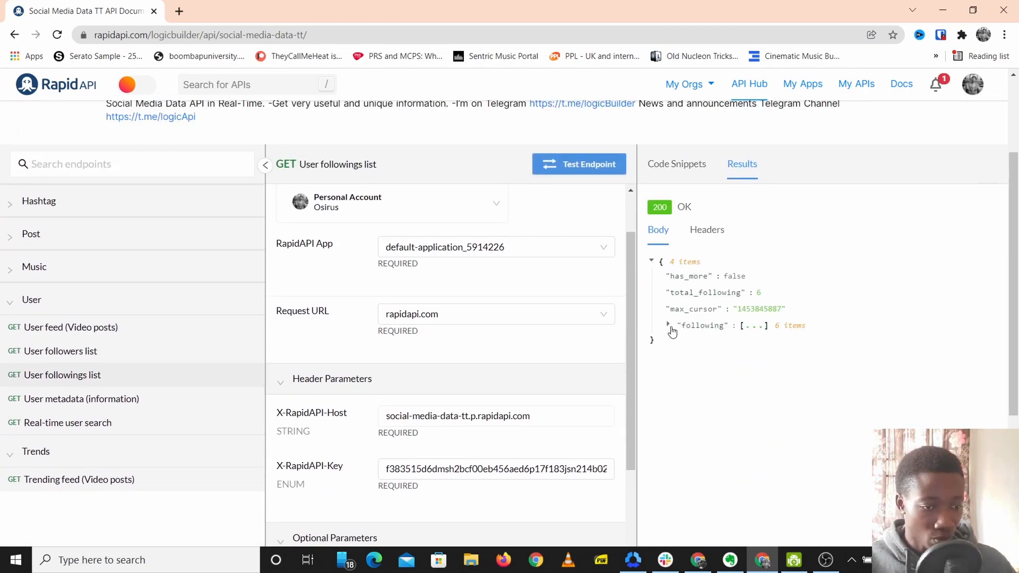
{"action": "left_click", "coordinate": [668, 326]}
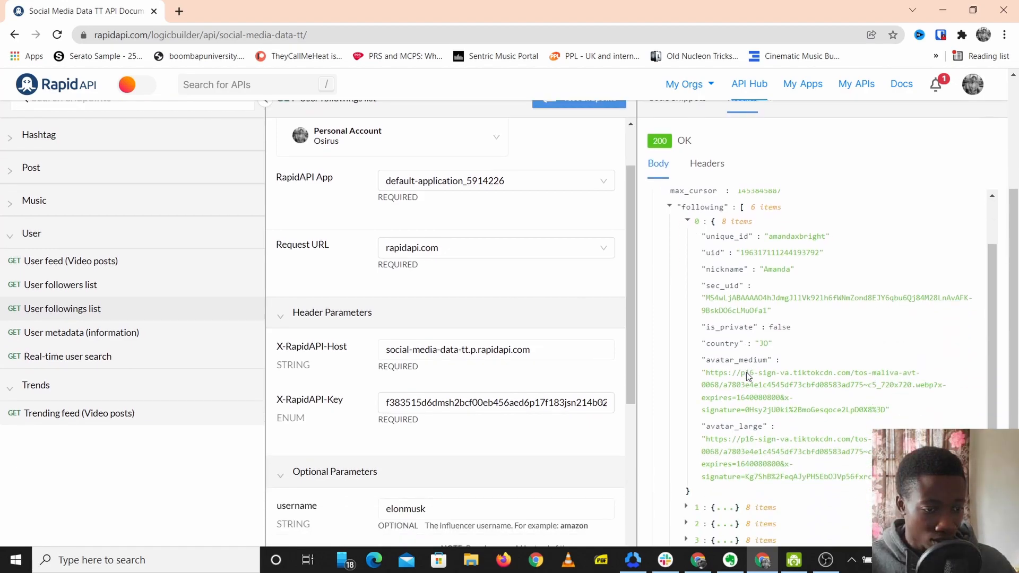
{"action": "scroll", "scroll_direction": "down", "scroll_amount": 3}
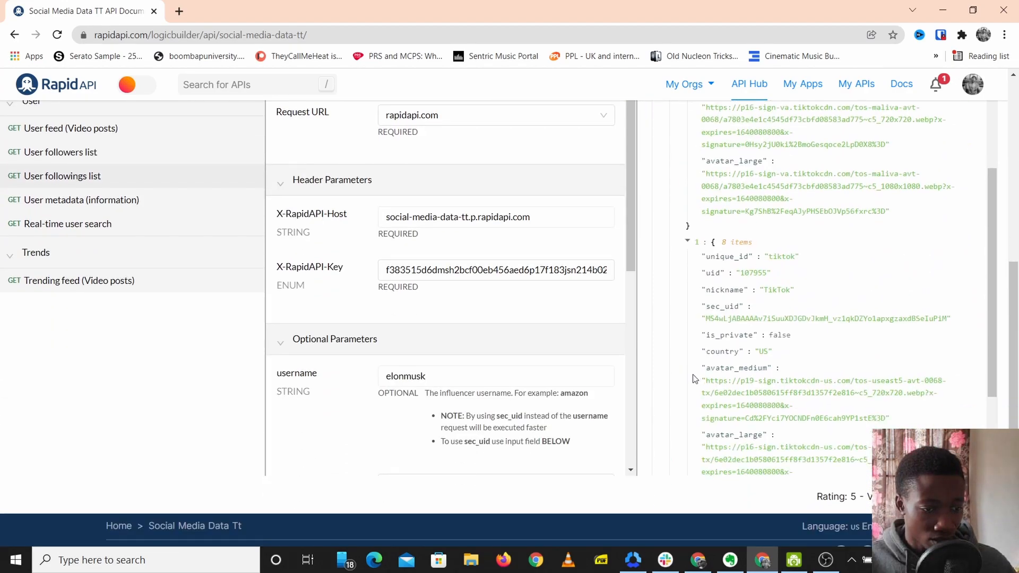
{"action": "scroll", "scroll_direction": "down", "scroll_amount": 3}
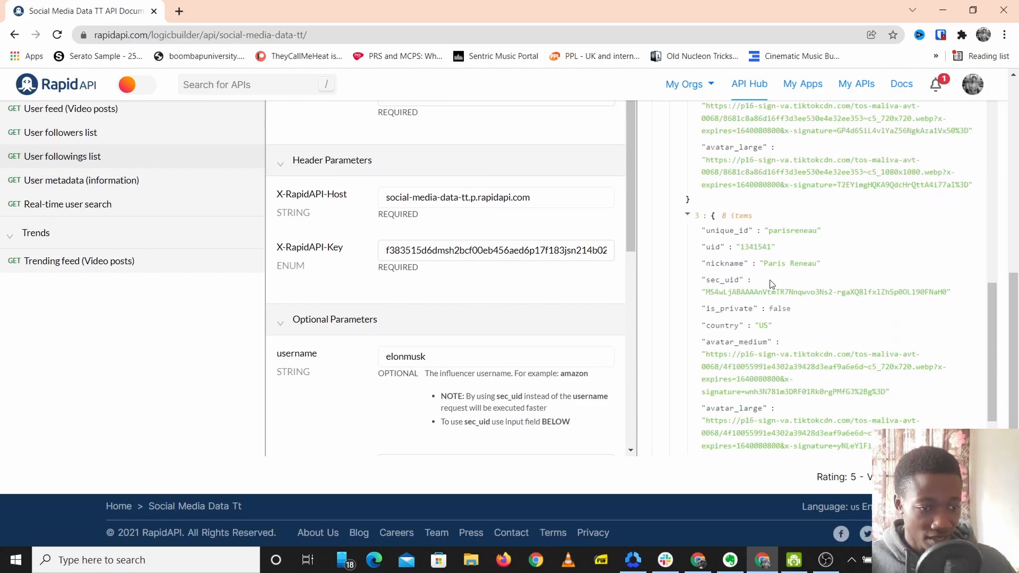
{"action": "scroll", "scroll_direction": "down", "scroll_amount": 3}
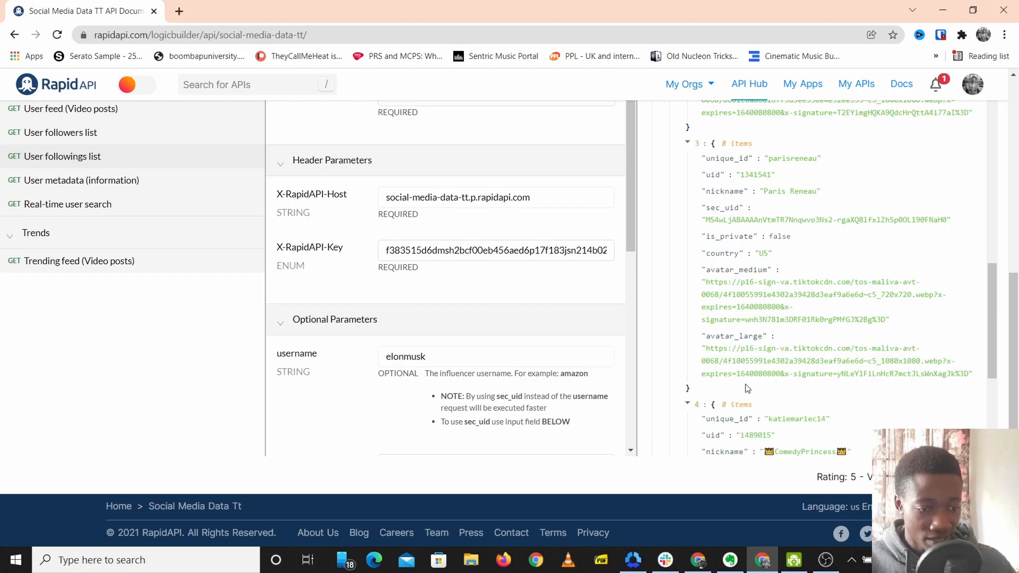
{"action": "scroll", "scroll_direction": "down", "scroll_amount": 3}
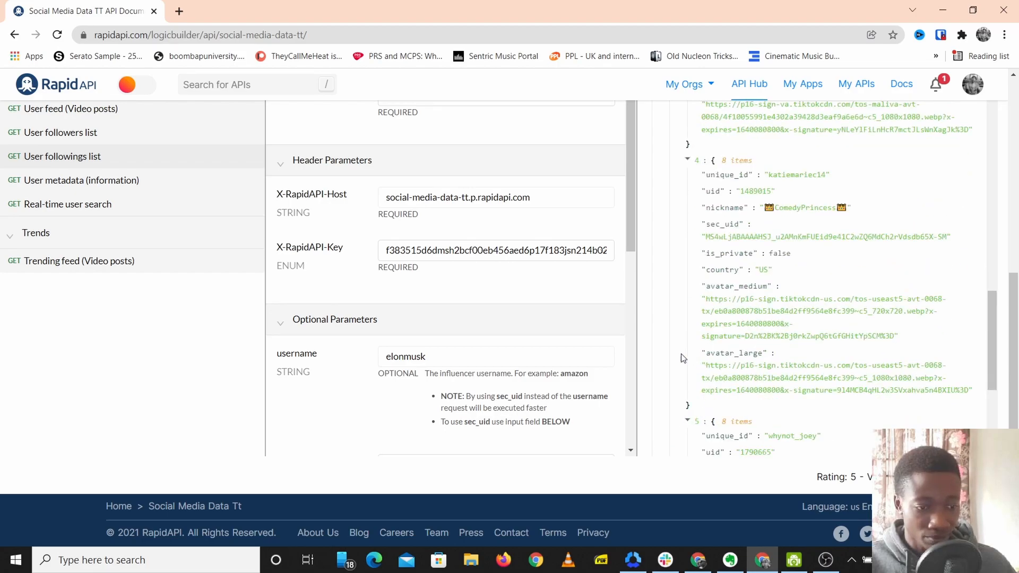
{"action": "scroll", "scroll_direction": "down", "scroll_amount": 3}
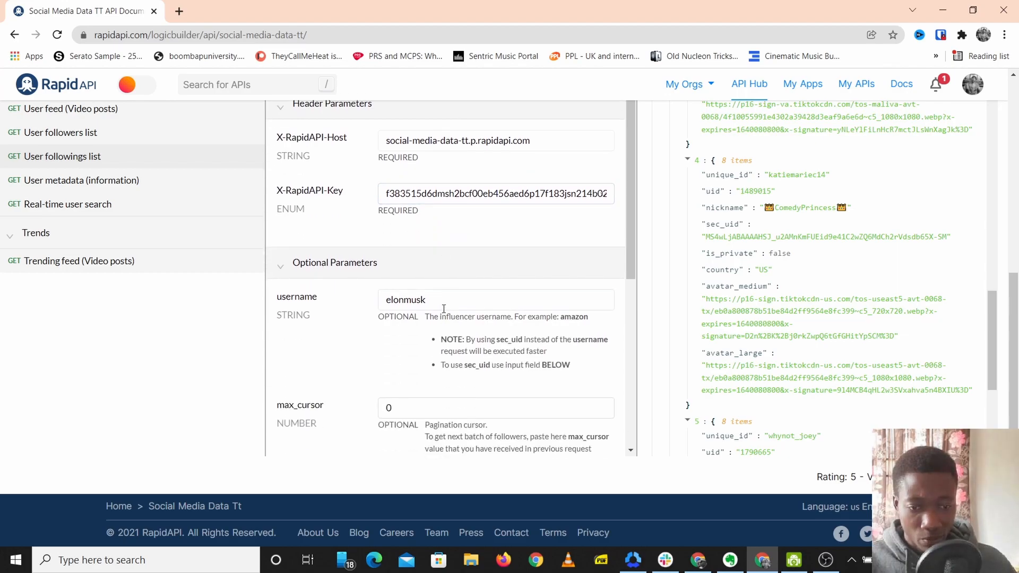
- Rerun the User followings list request with username osirusmusic
{"action": "type", "text": "osirus"}
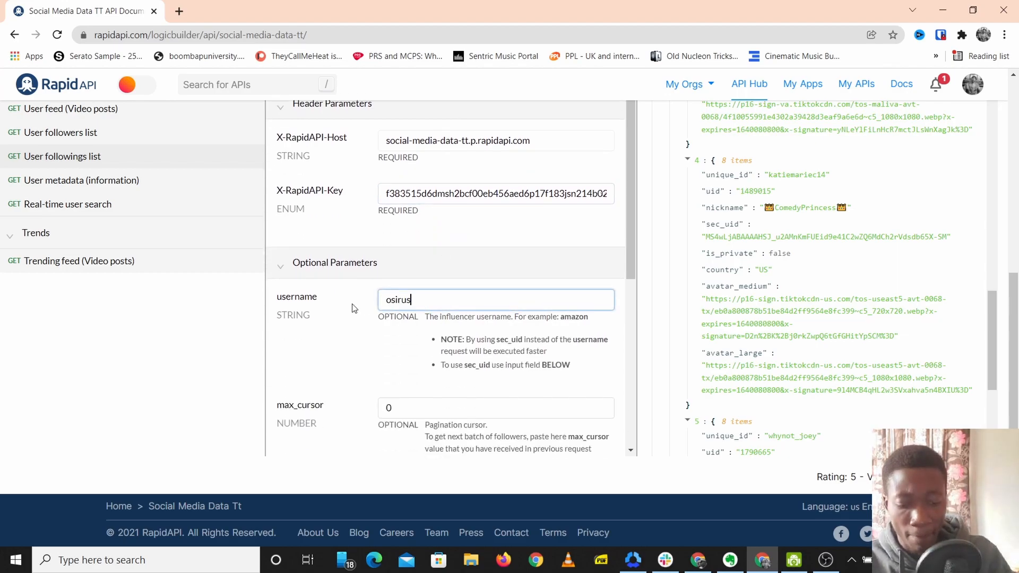
{"action": "type", "text": "music"}
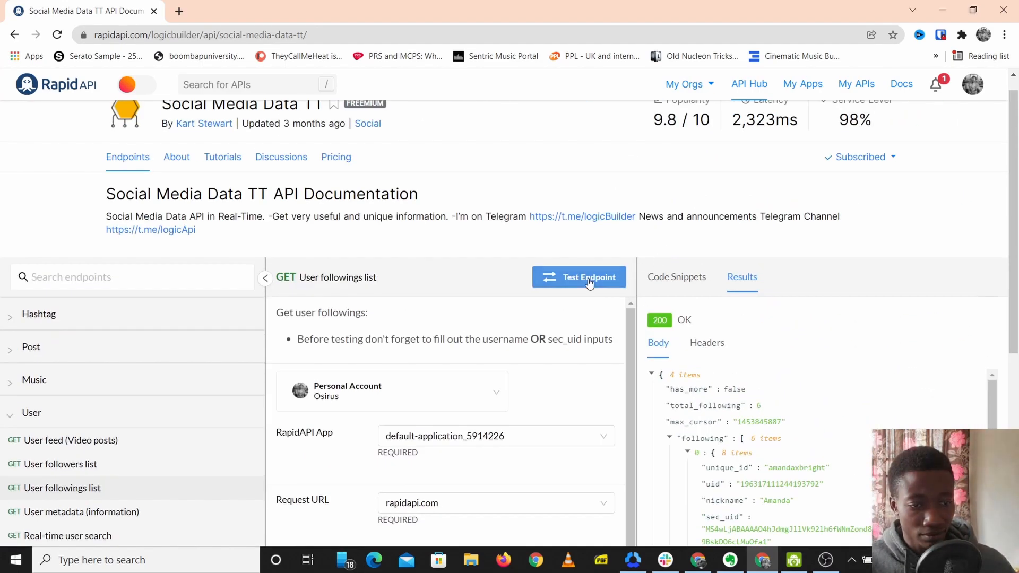
{"action": "left_click", "coordinate": [579, 277]}
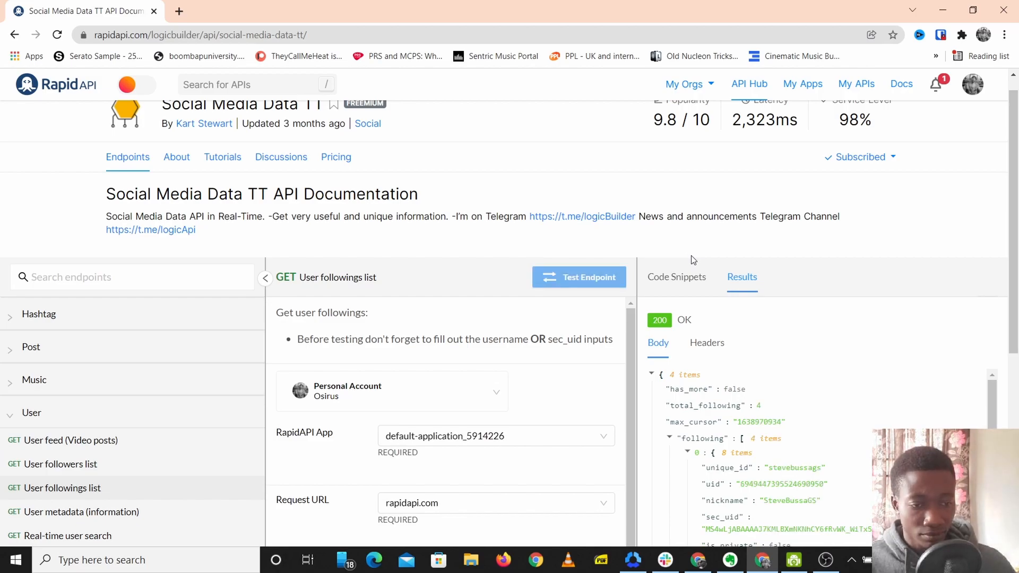
- Review the JSON listing four followed accounts such as stevebussags and adamivy
{"action": "scroll", "scroll_direction": "down", "scroll_amount": 3}
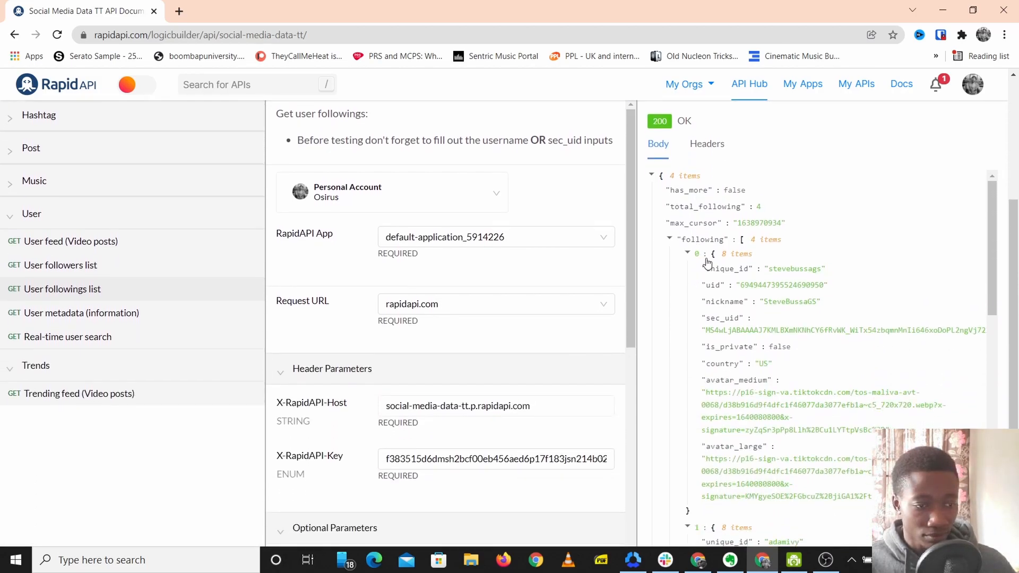
{"action": "scroll", "scroll_direction": "down", "scroll_amount": 3}
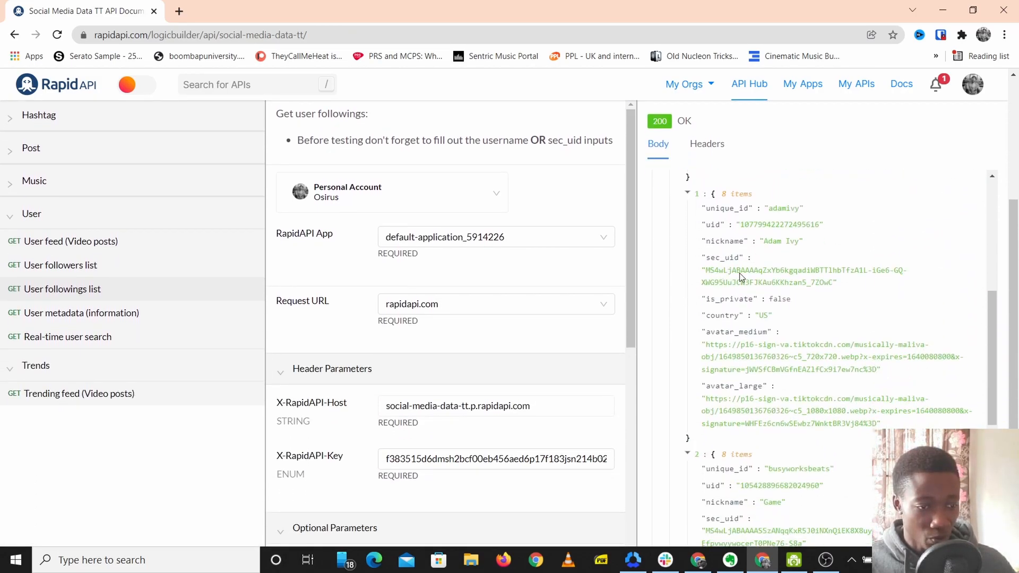
{"action": "scroll", "scroll_direction": "down", "scroll_amount": 3}
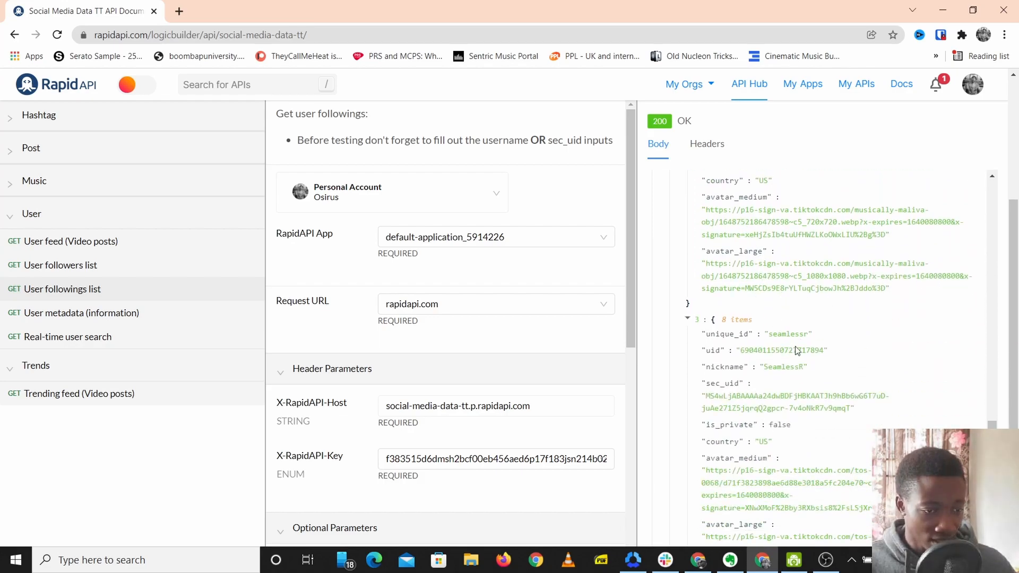
{"action": "scroll", "scroll_direction": "down", "scroll_amount": 3}
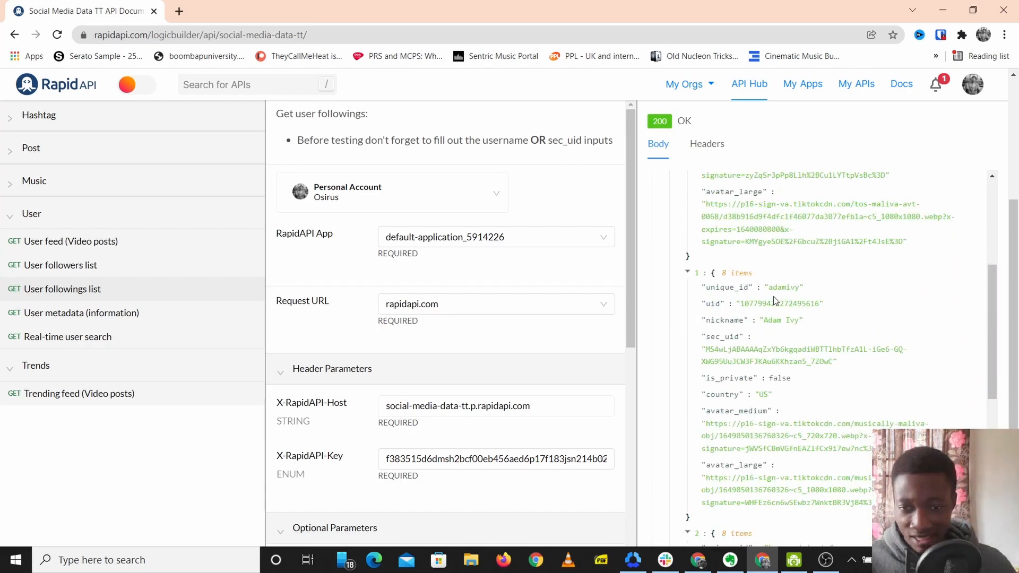
{"action": "scroll", "scroll_direction": "down", "scroll_amount": 3}
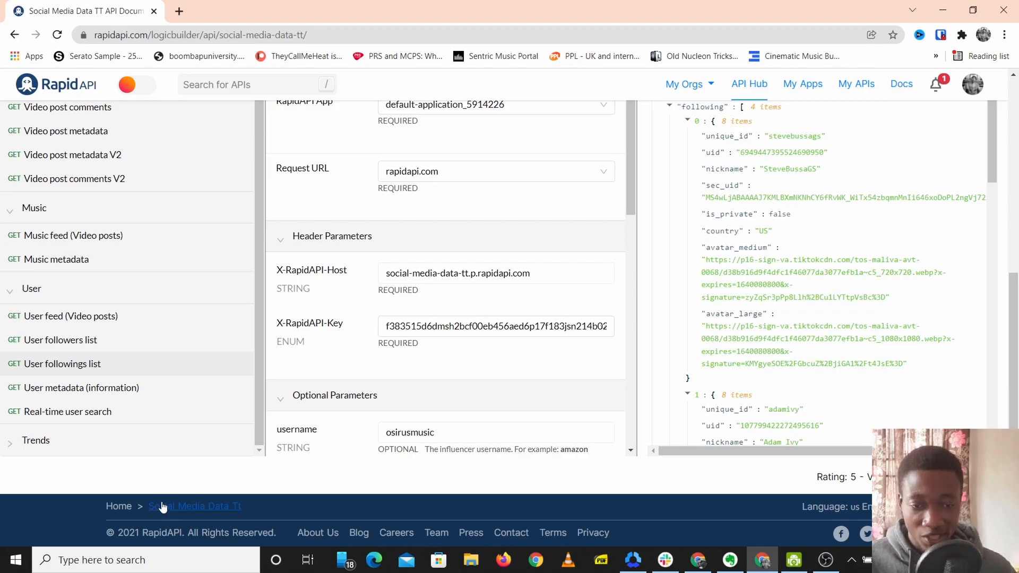
{"action": "scroll", "scroll_direction": "up", "scroll_amount": 3}
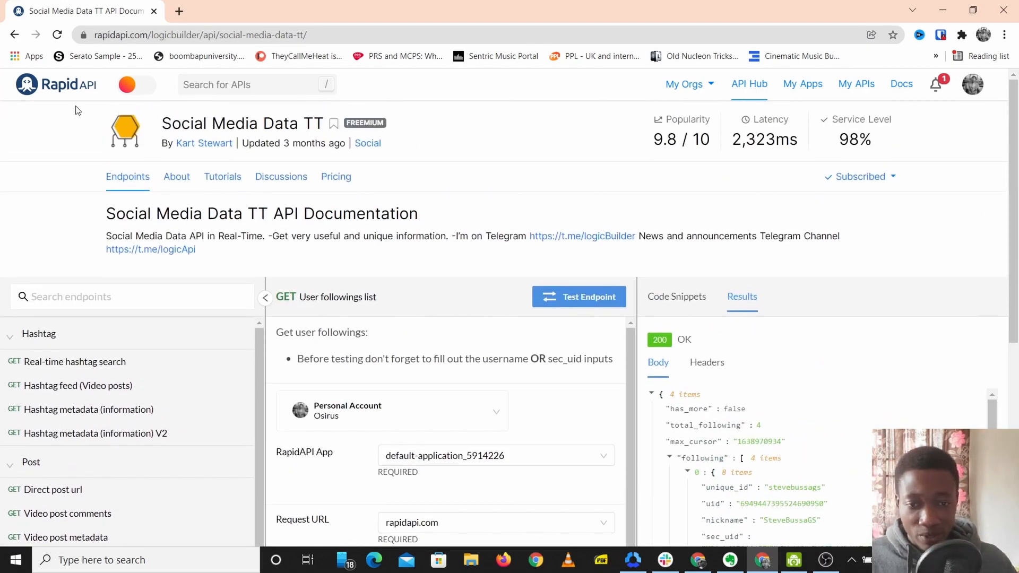
- Run the fake users API's single-user endpoint, returning 200 OK with one fake user
{"action": "double_click", "coordinate": [239, 124]}
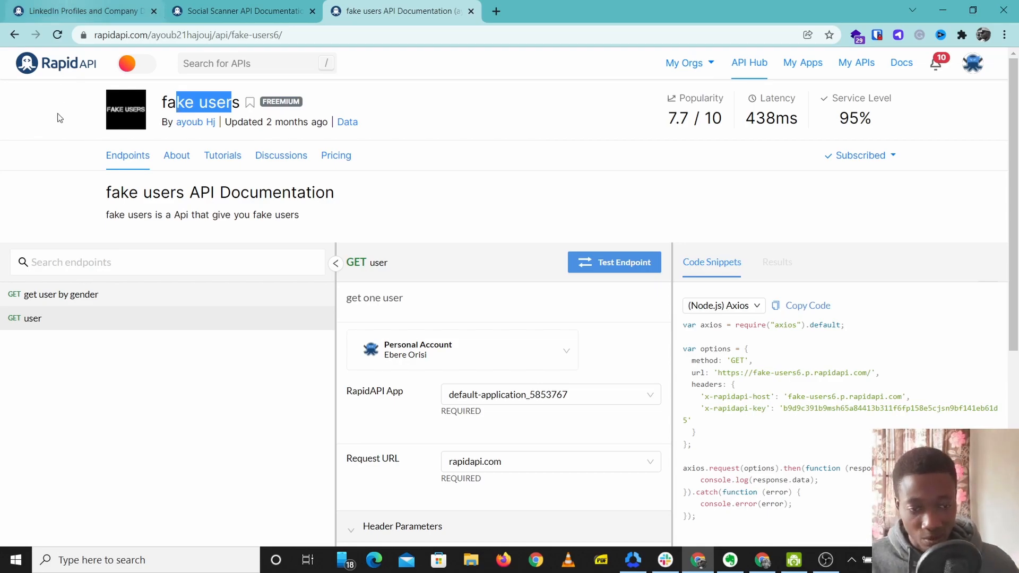
{"action": "left_click", "coordinate": [61, 295]}
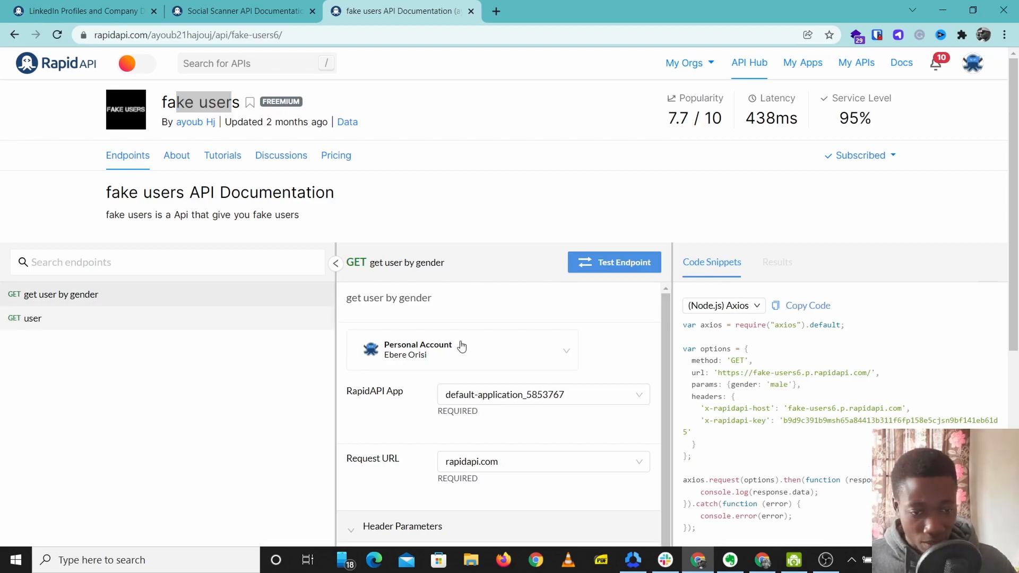
{"action": "scroll", "scroll_direction": "down", "scroll_amount": 3}
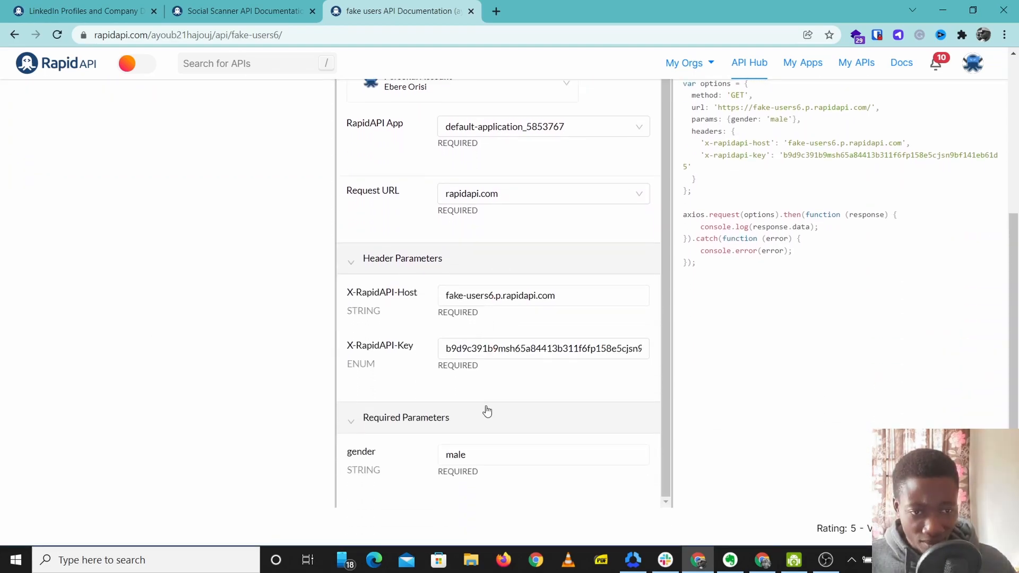
{"action": "left_click", "coordinate": [542, 403]}
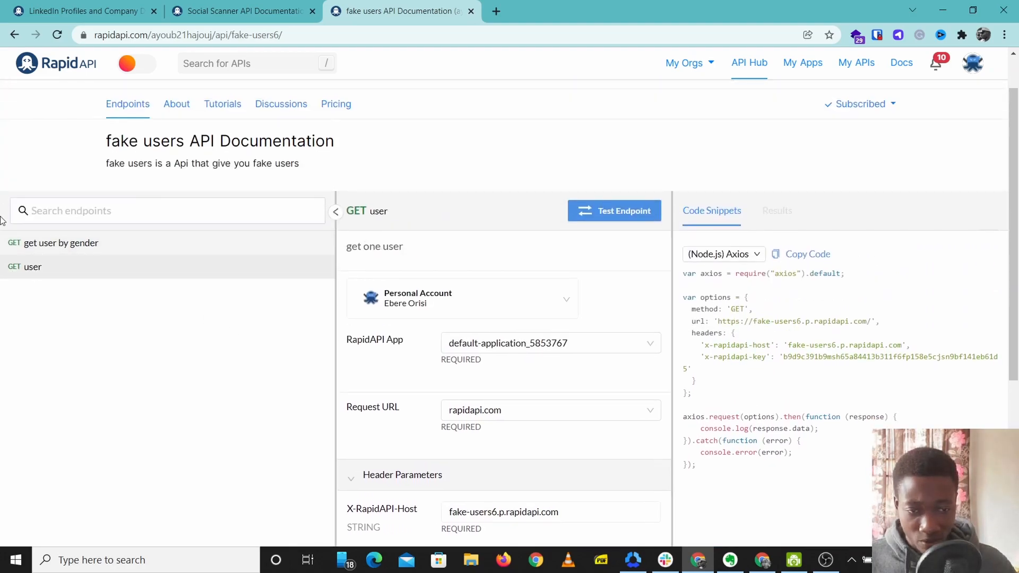
{"action": "mouse_move", "coordinate": [48, 259]}
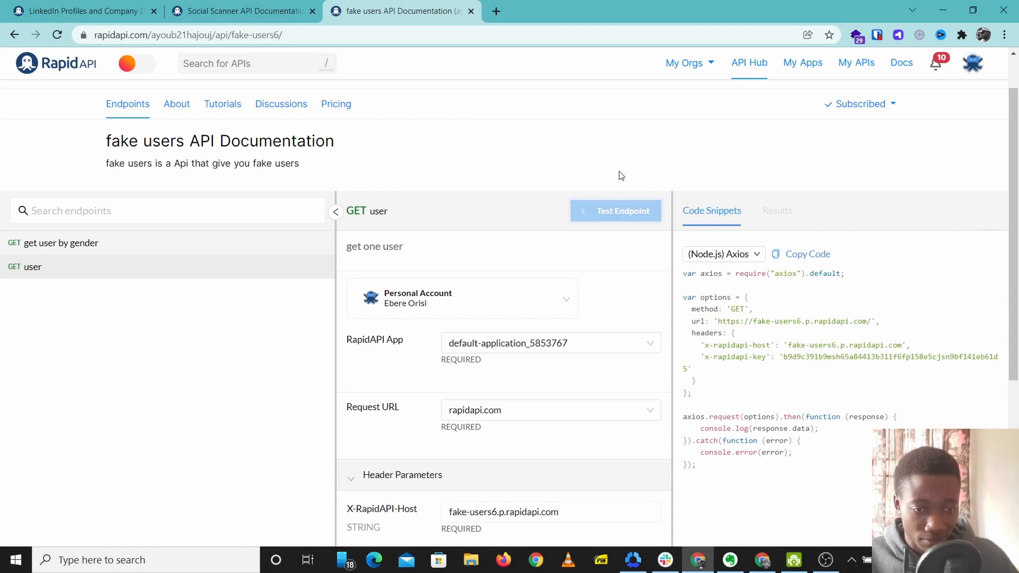
{"action": "left_click", "coordinate": [614, 210]}
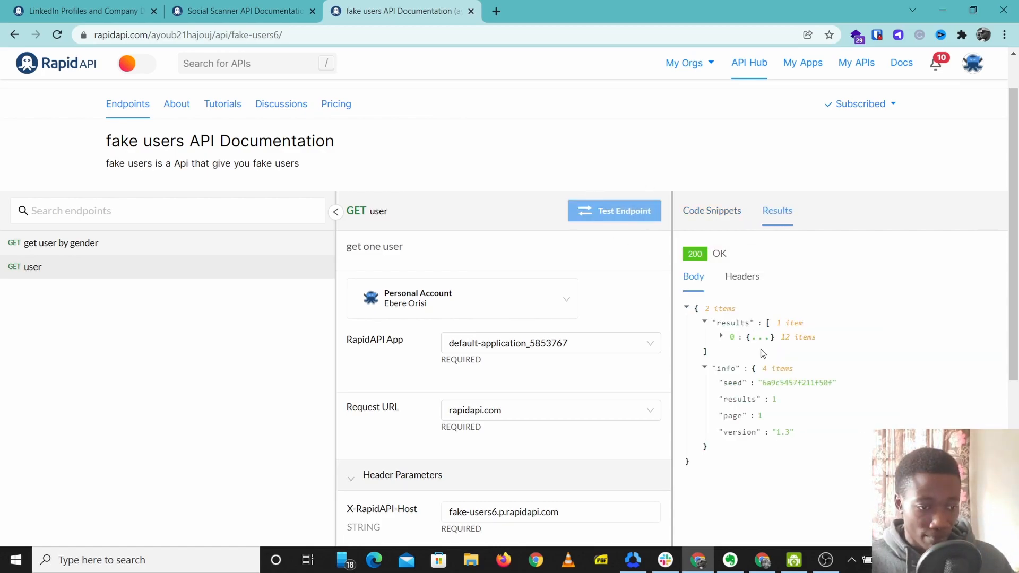
{"action": "scroll", "scroll_direction": "down", "scroll_amount": 3}
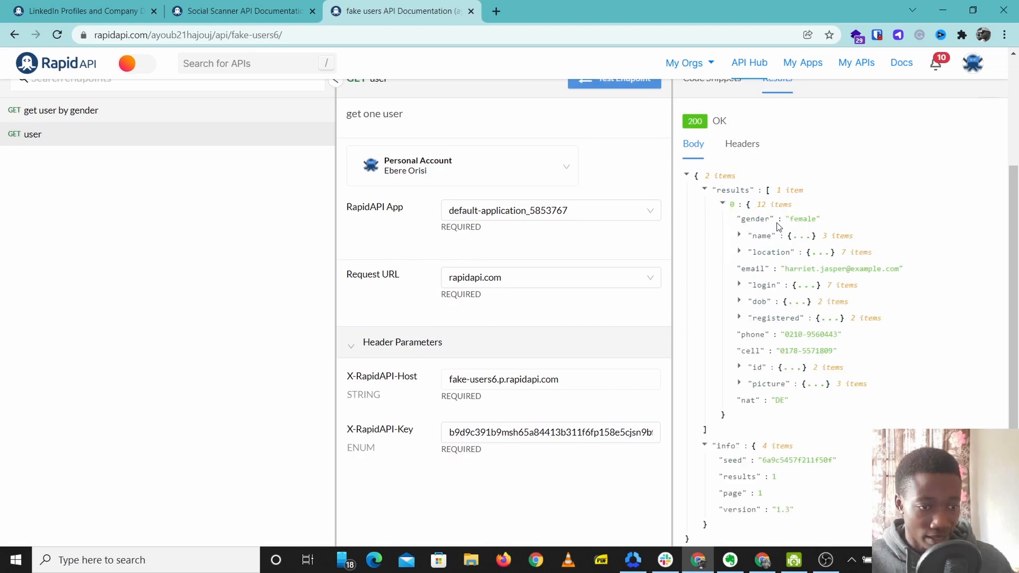
- Expand the returned user's name and picture details and select the email and large portrait link
{"action": "left_click", "coordinate": [739, 236]}
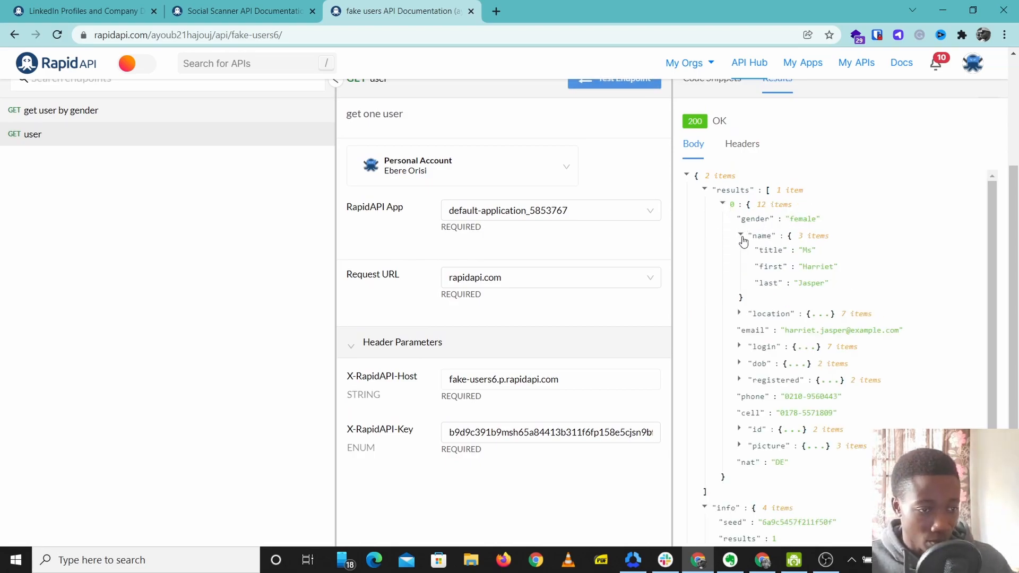
{"action": "left_click_drag", "start_coordinate": [753, 250], "coordinate": [821, 282]}
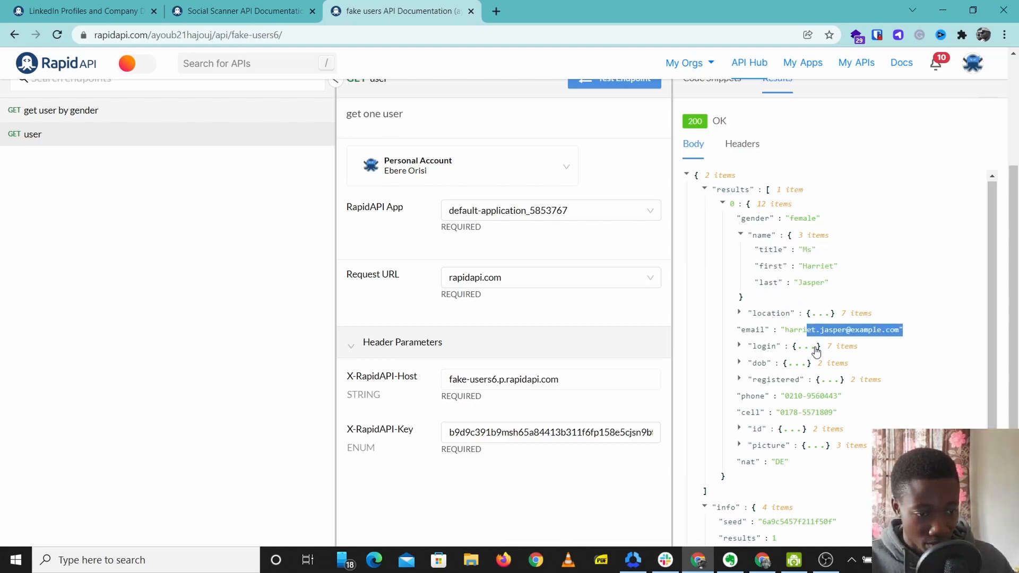
{"action": "scroll", "scroll_direction": "down", "scroll_amount": 3}
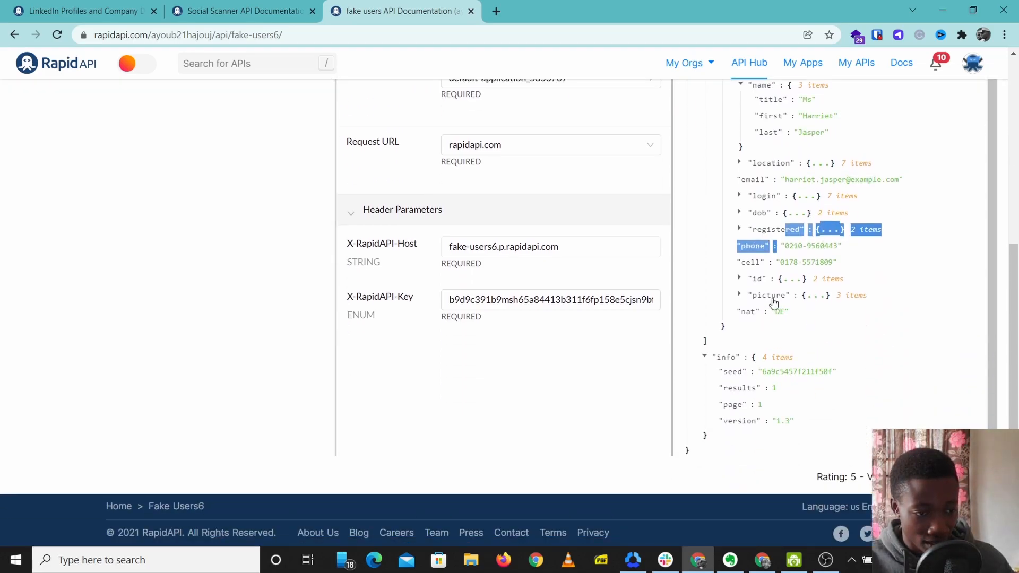
{"action": "right_click", "coordinate": [771, 295]}
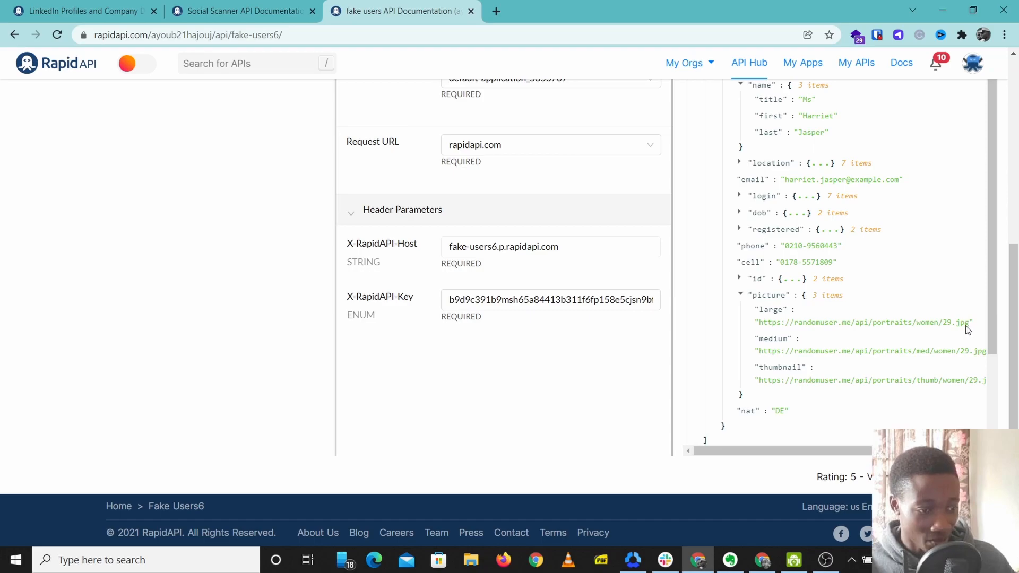
{"action": "left_click_drag", "start_coordinate": [858, 322], "coordinate": [968, 322]}
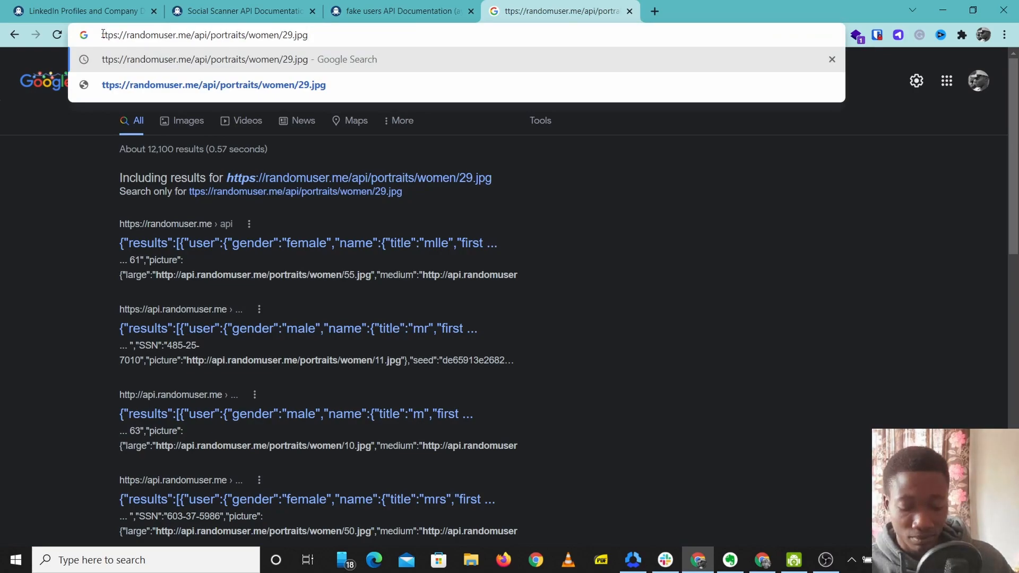
- Look up the user's large portrait image URL in a new Chrome tab
{"action": "key", "text": "Enter"}
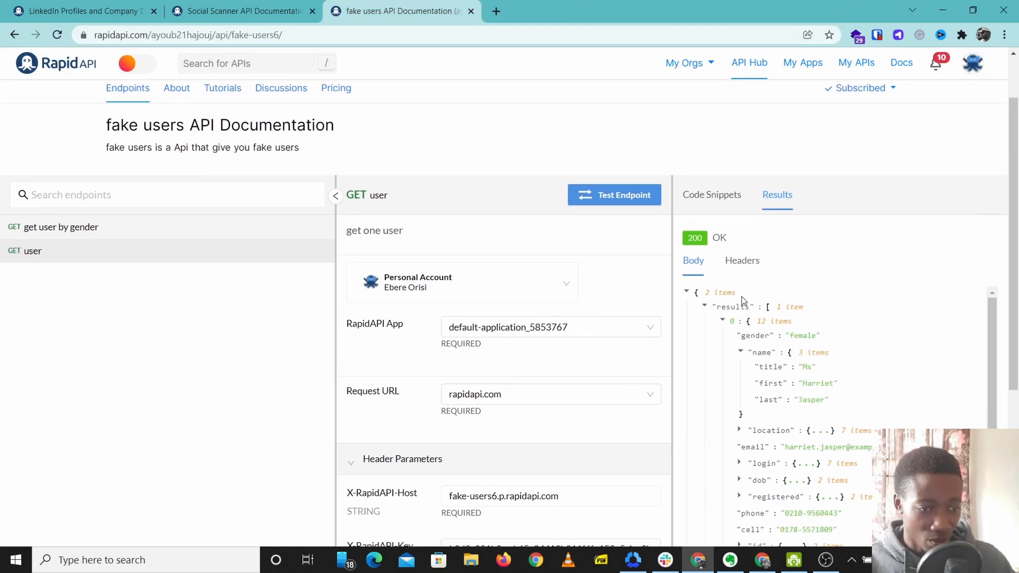
{"action": "scroll", "scroll_direction": "down", "scroll_amount": 3}
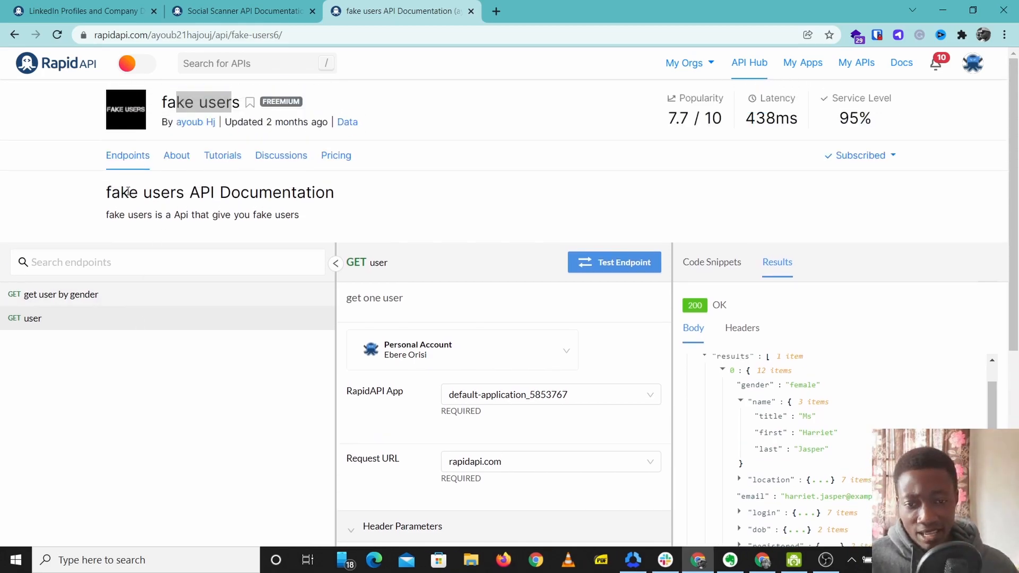
{"action": "double_click", "coordinate": [200, 101]}
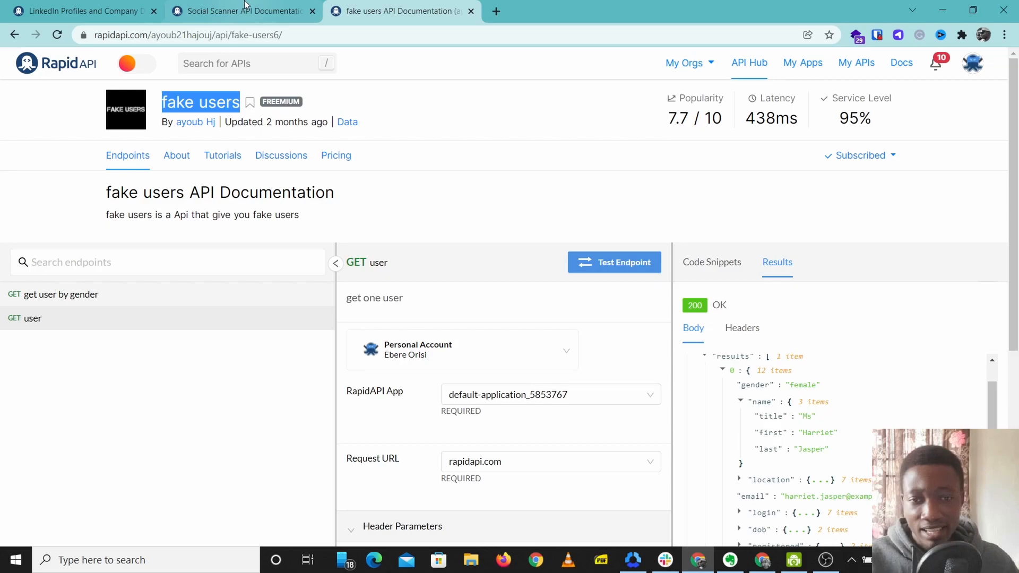
- Switch to the Social Scanner API and set the request username to elonmusk
{"action": "left_click", "coordinate": [239, 11]}
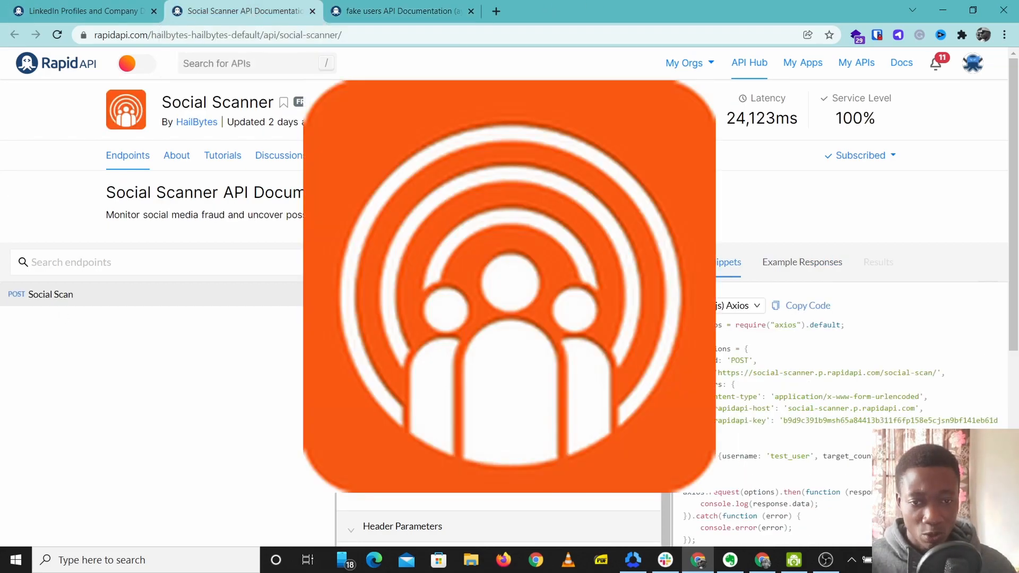
{"action": "scroll", "scroll_direction": "down", "scroll_amount": 3}
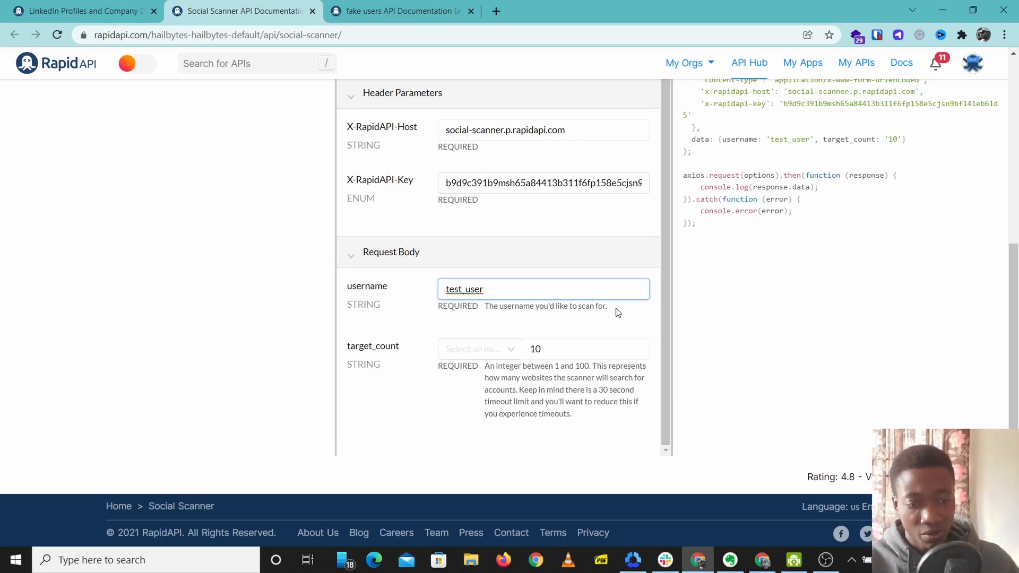
{"action": "type", "text": "elo"}
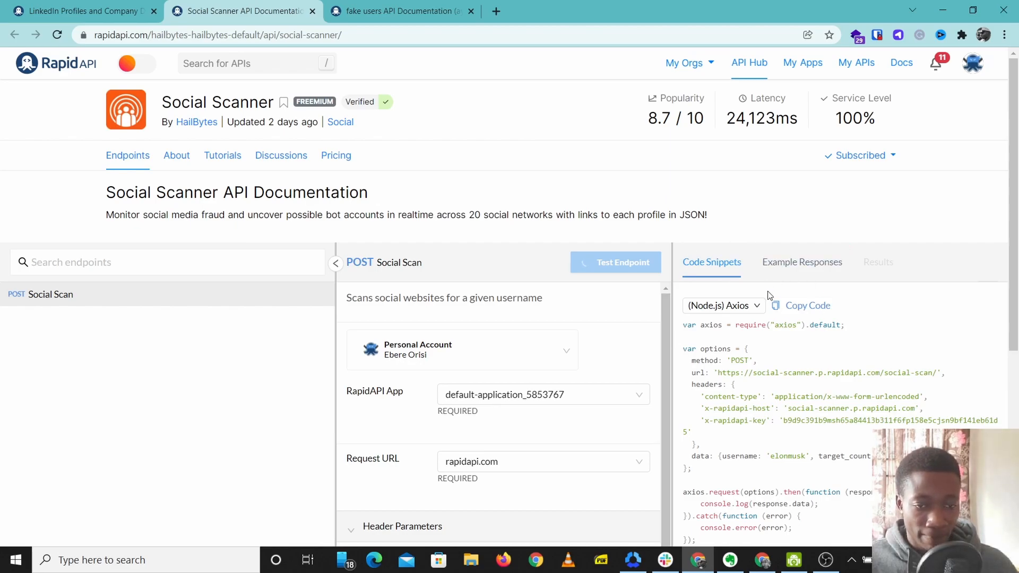
- Run the elonmusk social scan, review the four detected profiles, then switch to LinkedIn Profiles and Company Data
{"action": "left_click", "coordinate": [614, 262]}
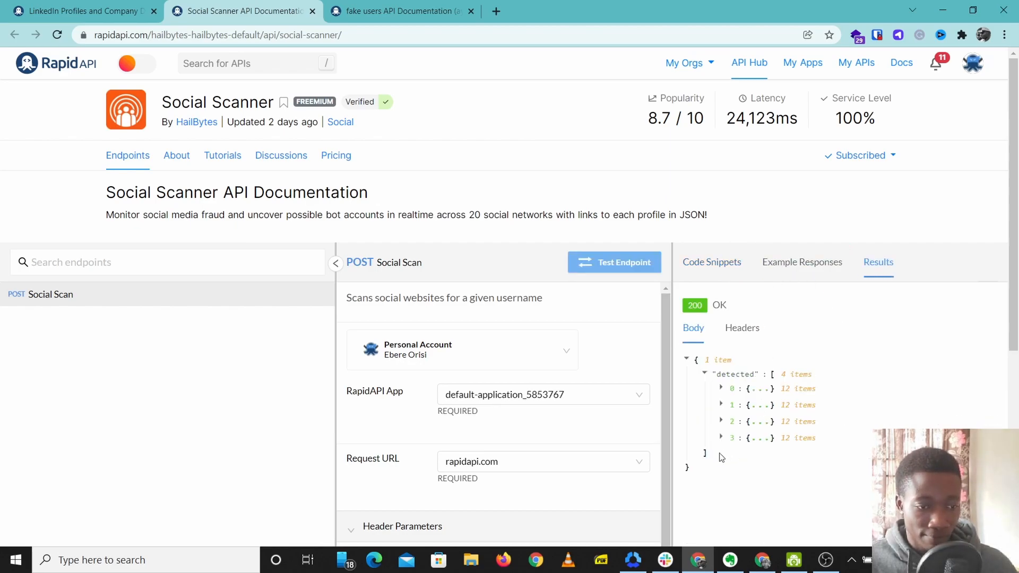
{"action": "left_click", "coordinate": [722, 389]}
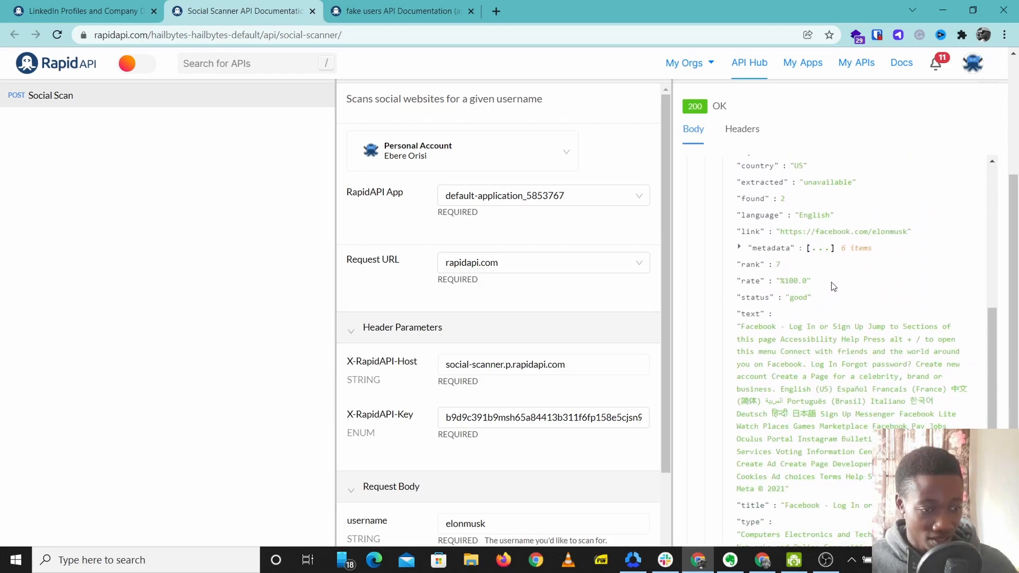
{"action": "scroll", "scroll_direction": "down", "scroll_amount": 3}
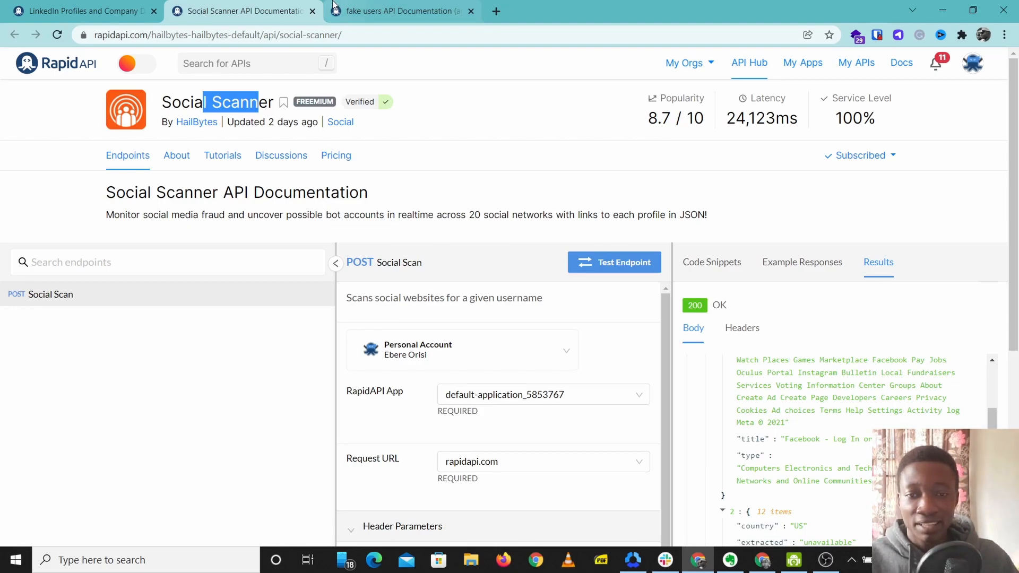
{"action": "left_click", "coordinate": [80, 10]}
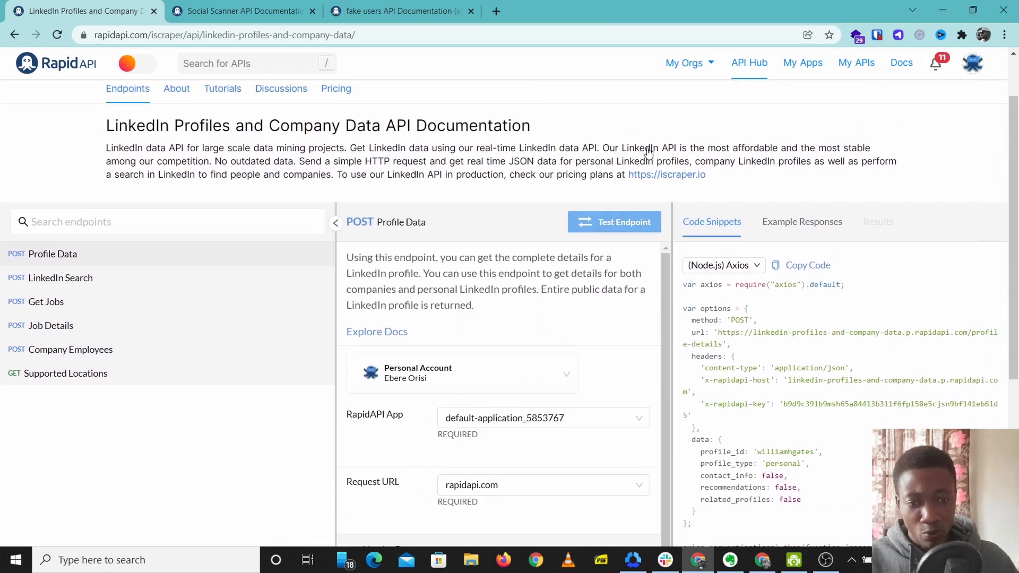
{"action": "mouse_move", "coordinate": [468, 172]}
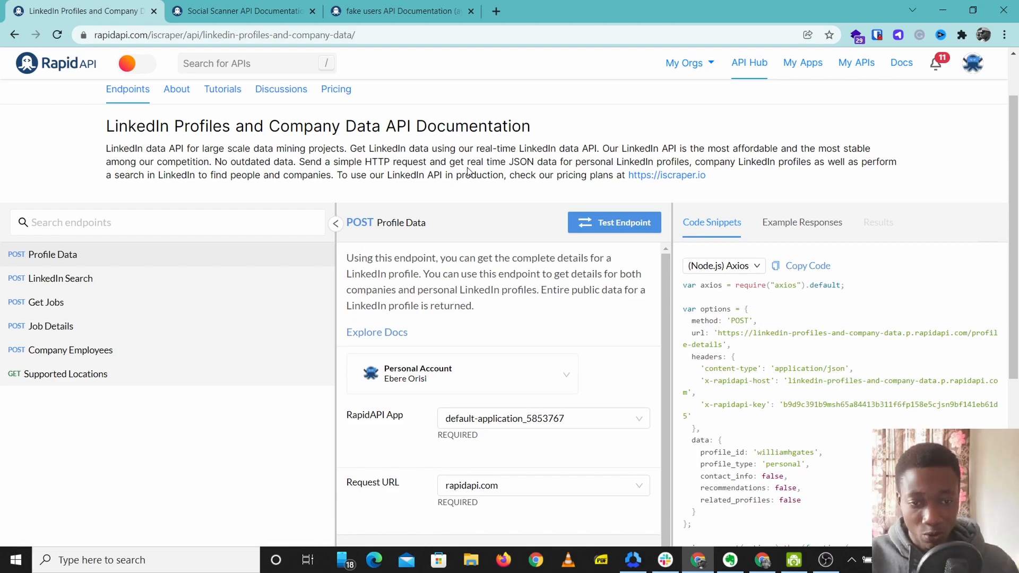
{"action": "mouse_move", "coordinate": [383, 176]}
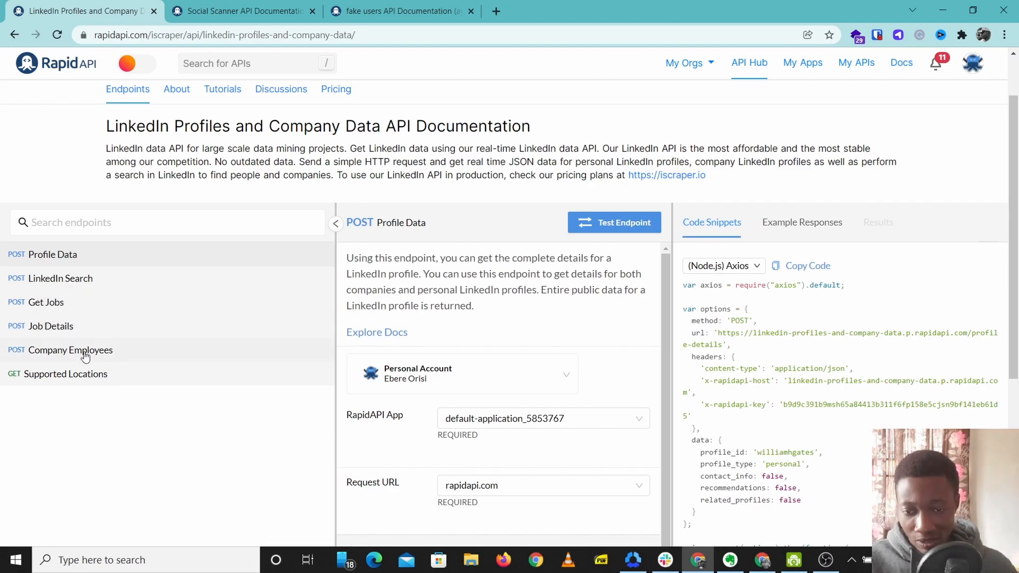
- Run the Company Employees endpoint with profile_id hailbytes, returning 200 OK
{"action": "left_click", "coordinate": [70, 351]}
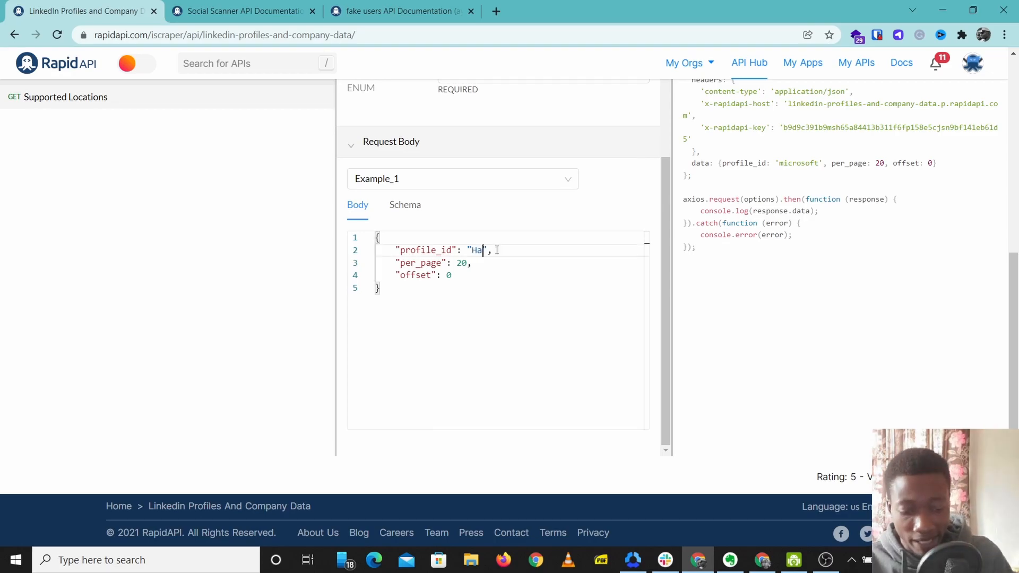
{"action": "type", "text": "ilbytes"}
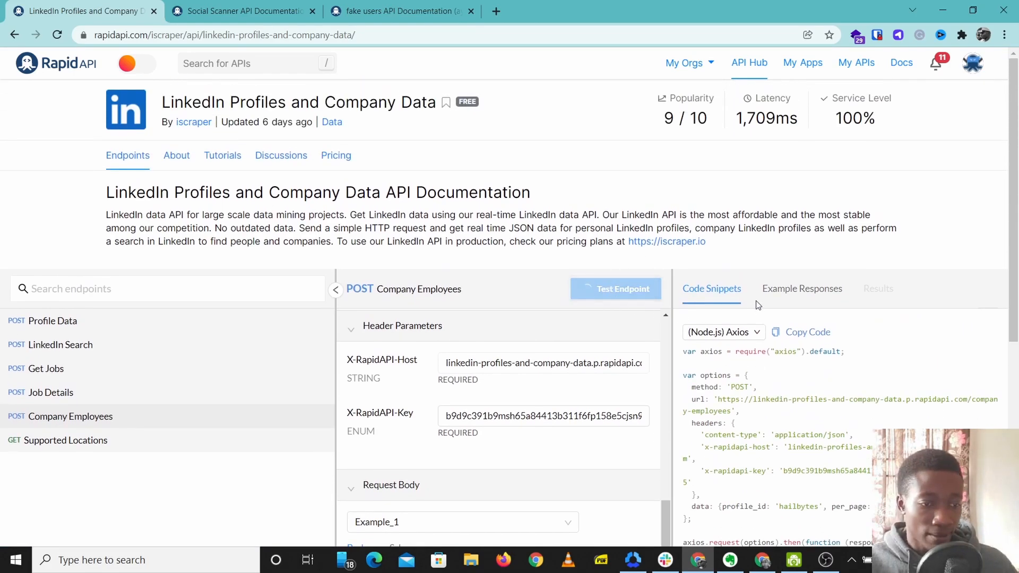
{"action": "left_click", "coordinate": [615, 289]}
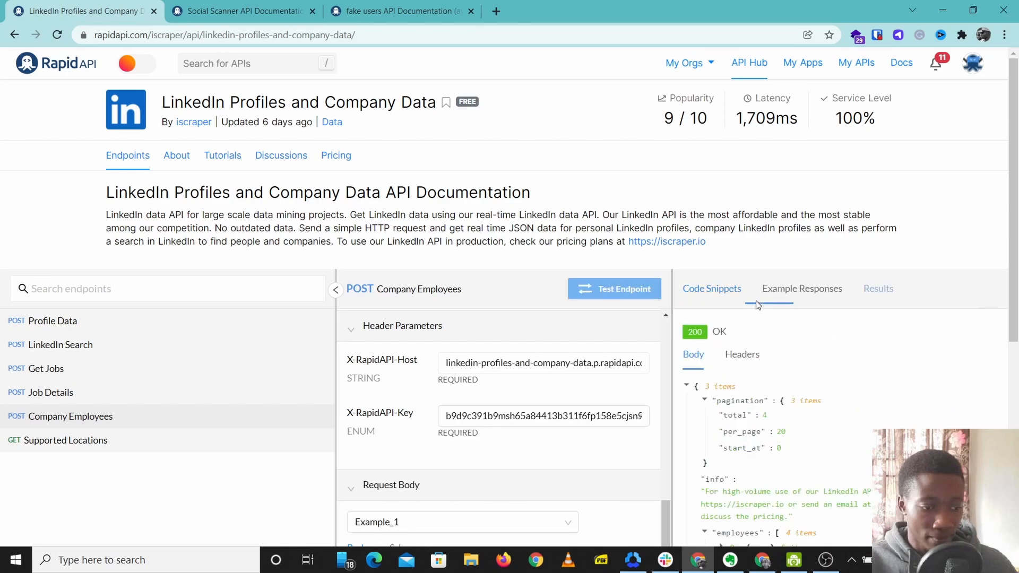
{"action": "scroll", "scroll_direction": "down", "scroll_amount": 3}
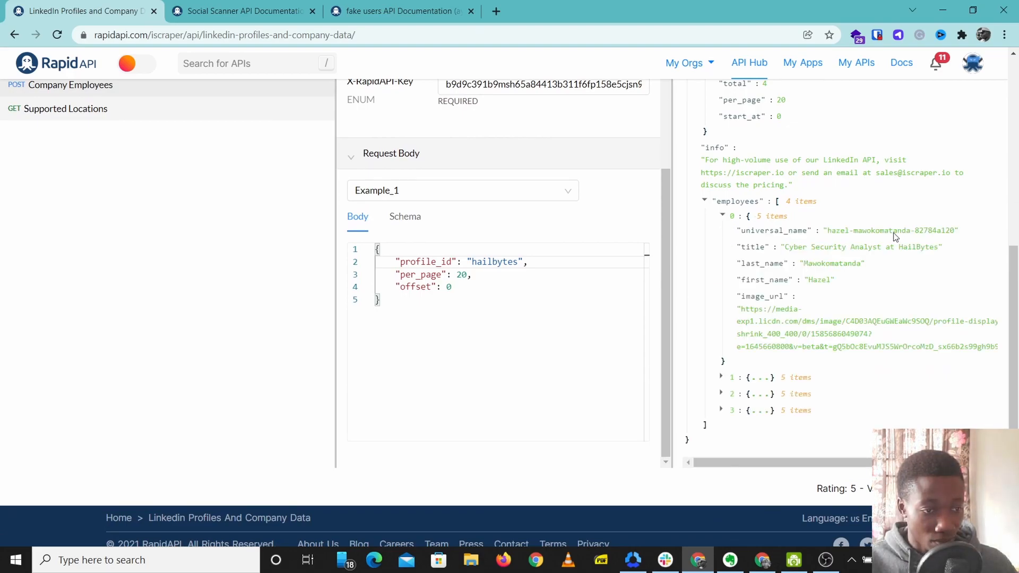
- Expand and review the four HailBytes employees, then return to the Profile Data endpoint
{"action": "left_click", "coordinate": [722, 377]}
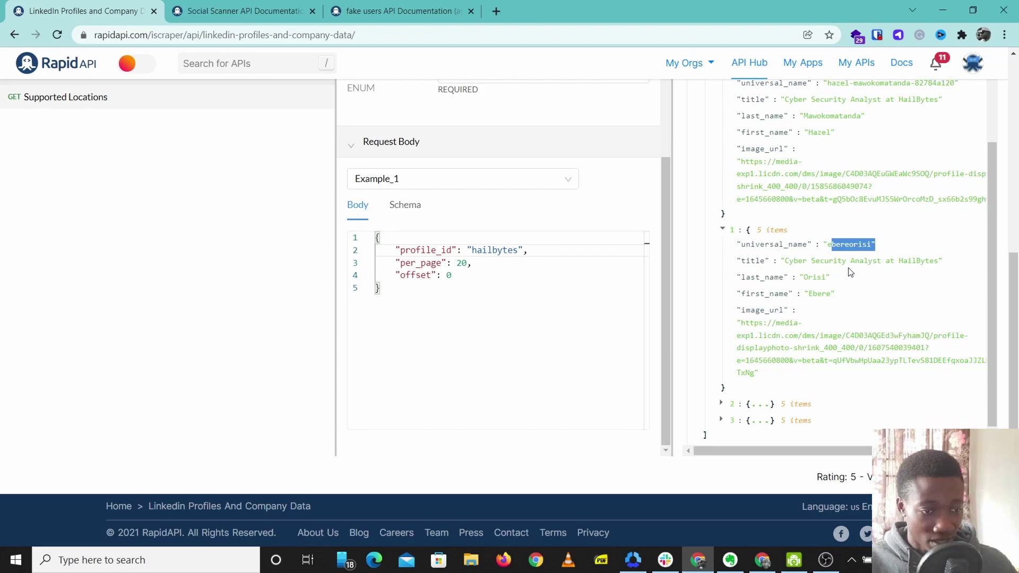
{"action": "scroll", "scroll_direction": "down", "scroll_amount": 3}
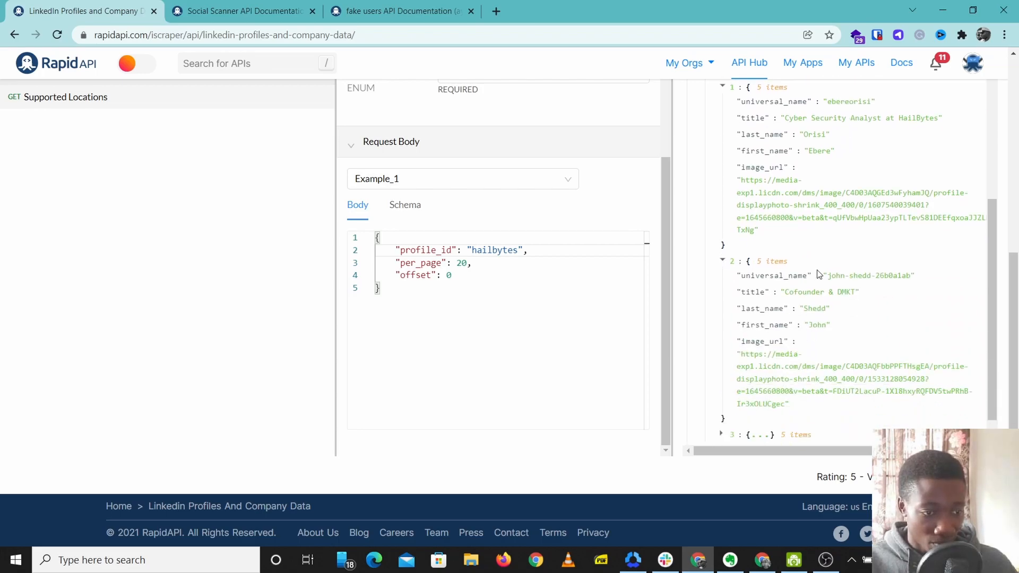
{"action": "scroll", "scroll_direction": "down", "scroll_amount": 3}
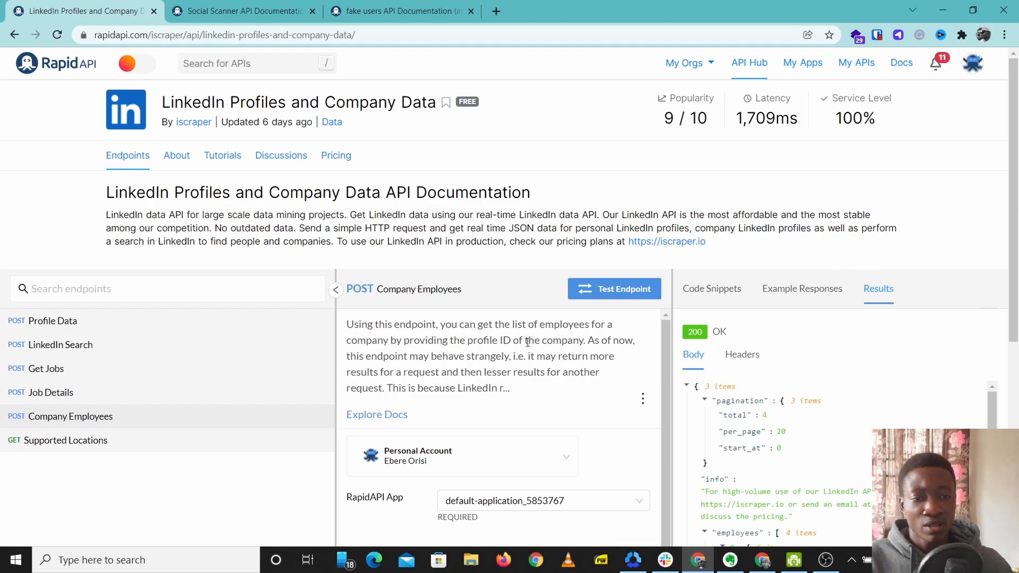
{"action": "left_click", "coordinate": [54, 320]}
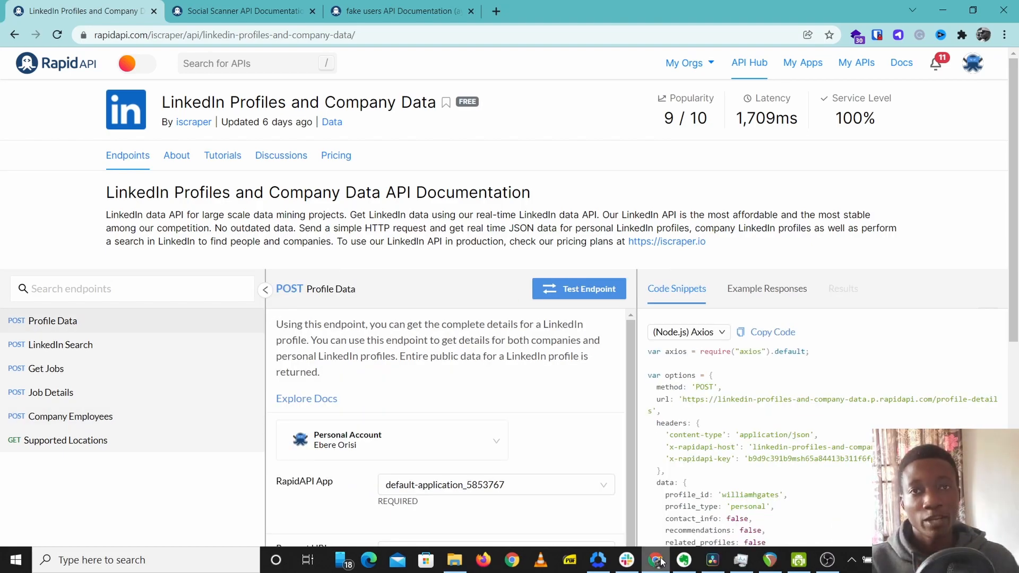